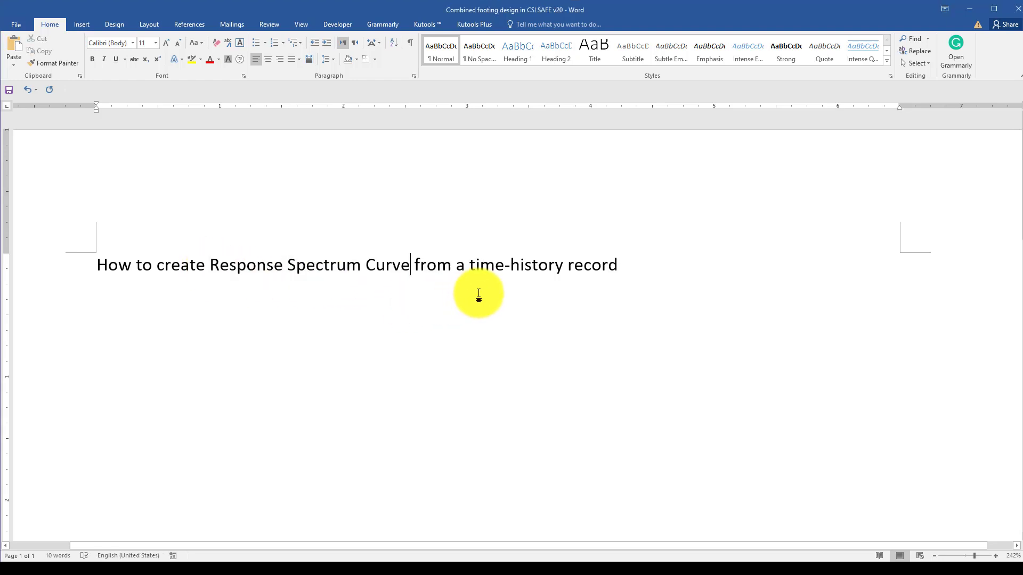
# Step: Highlight the title phrases 'time-history record' and 'Response Spectrum Curve', then clear the selection
pyautogui.moveTo(411, 265); pyautogui.dragTo(616, 265)
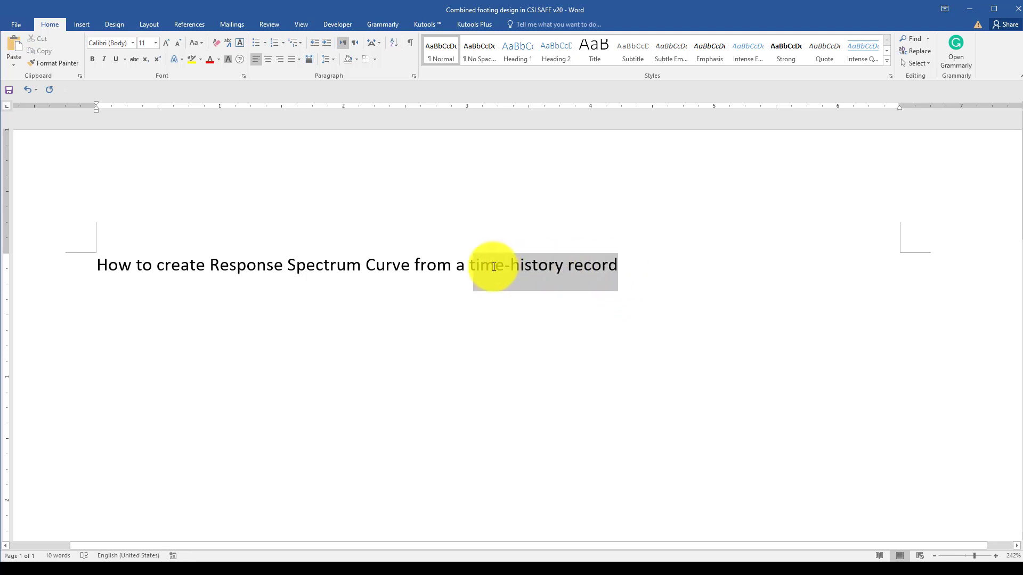
pyautogui.click(521, 305)
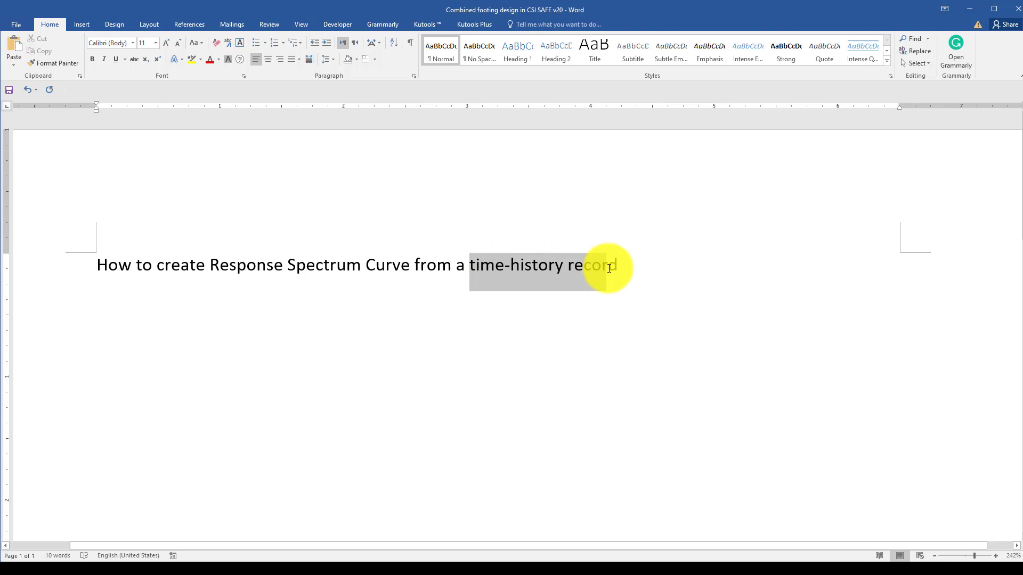
pyautogui.click(539, 286)
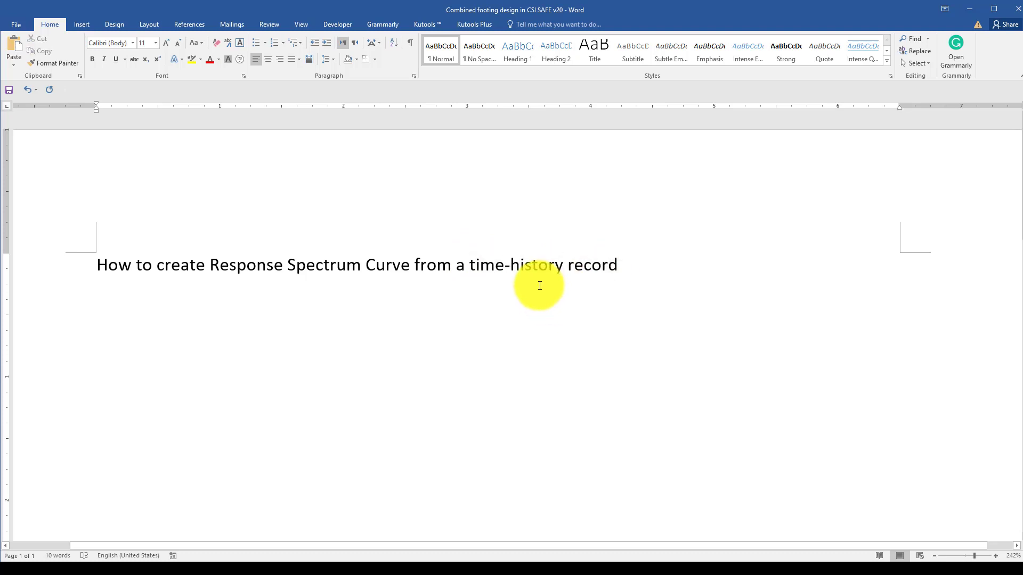
pyautogui.moveTo(616, 282)
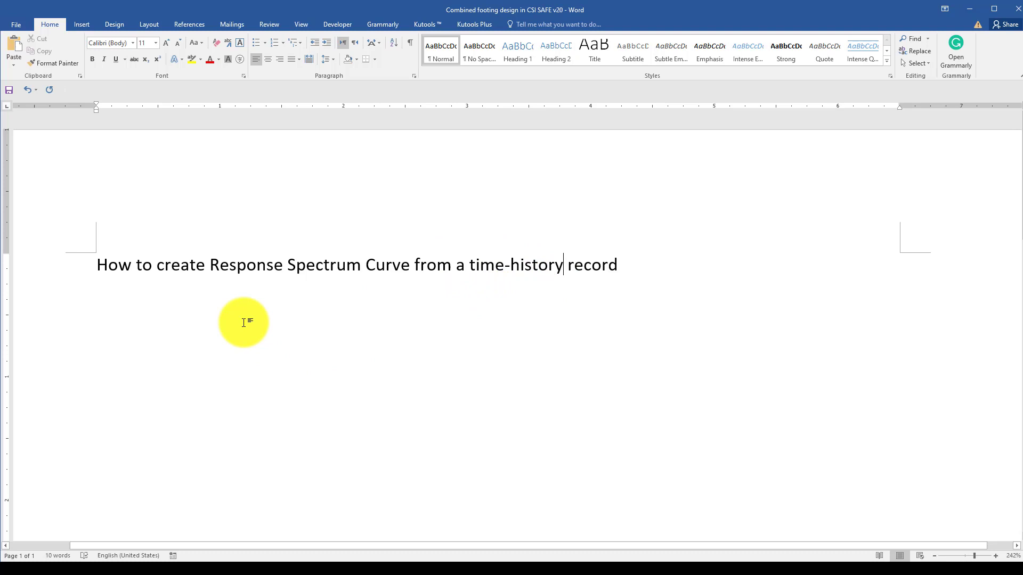
pyautogui.moveTo(322, 355)
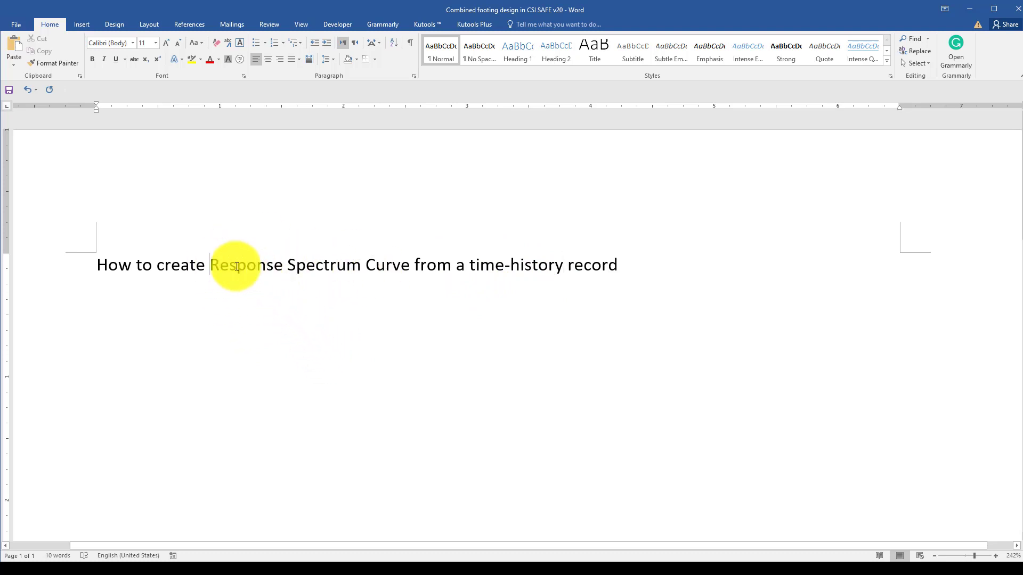
pyautogui.moveTo(210, 265); pyautogui.dragTo(413, 265)
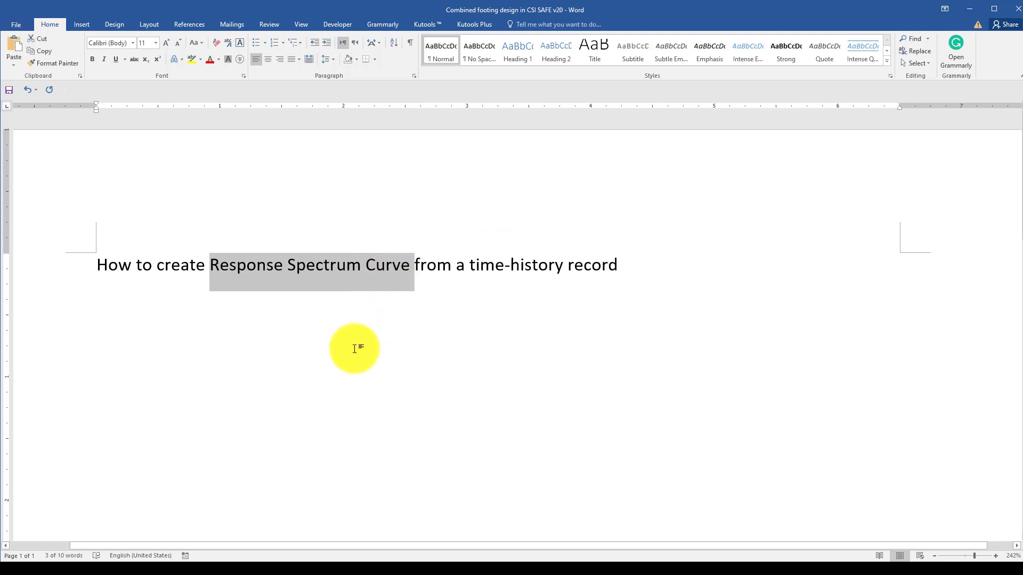
pyautogui.click(463, 368)
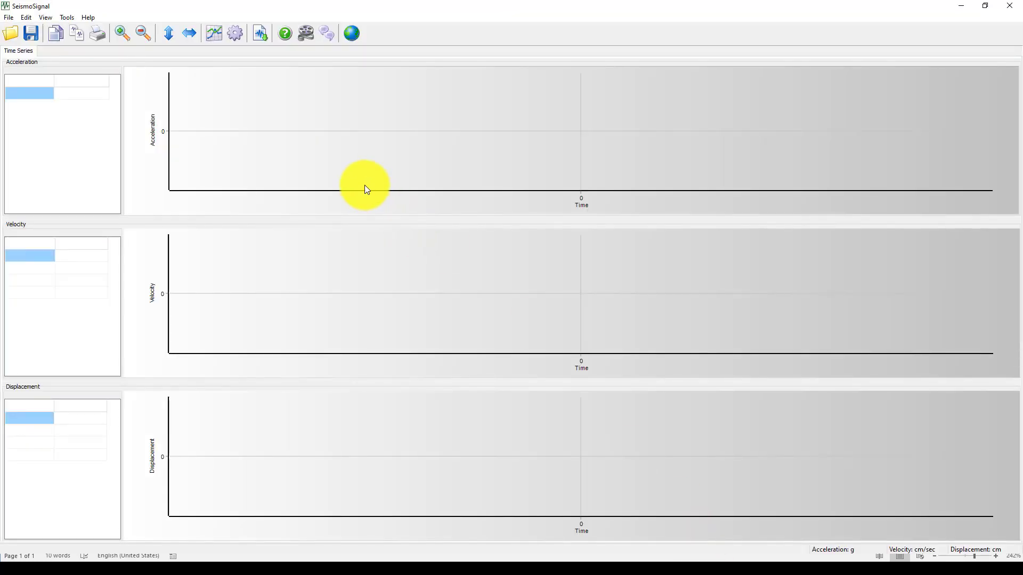
pyautogui.moveTo(196, 241)
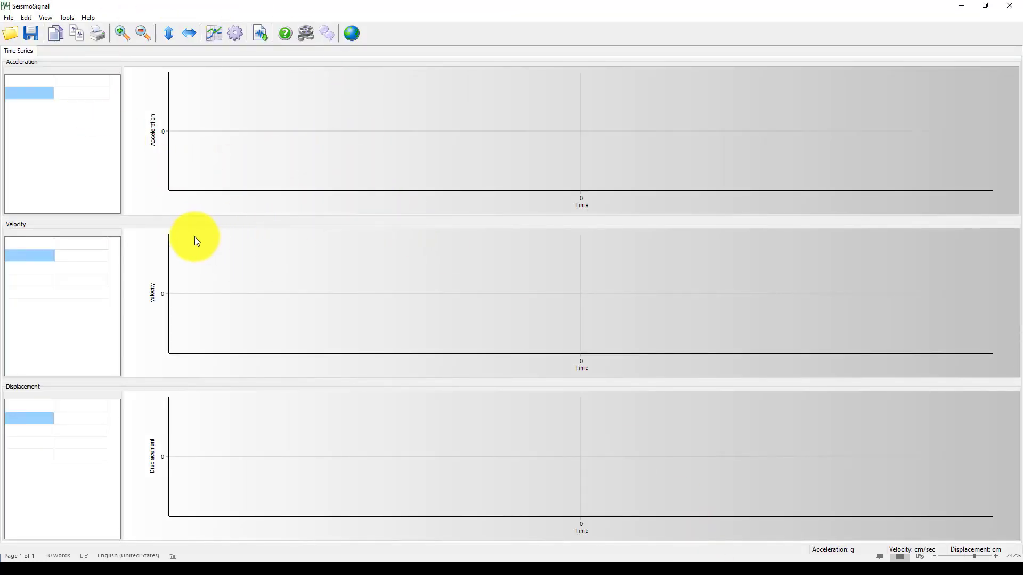
pyautogui.moveTo(111, 140)
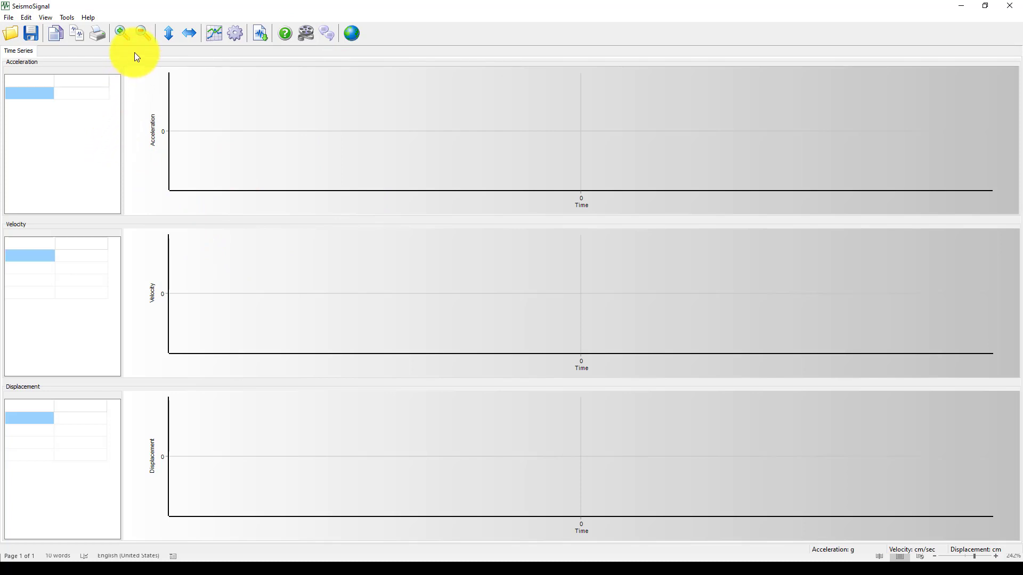
pyautogui.moveTo(235, 32)
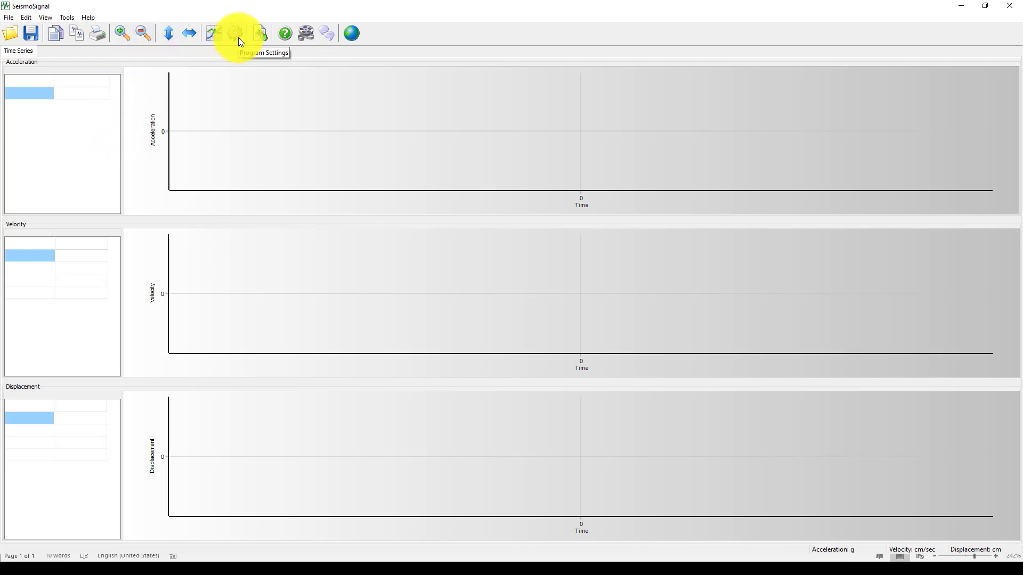
pyautogui.moveTo(257, 38)
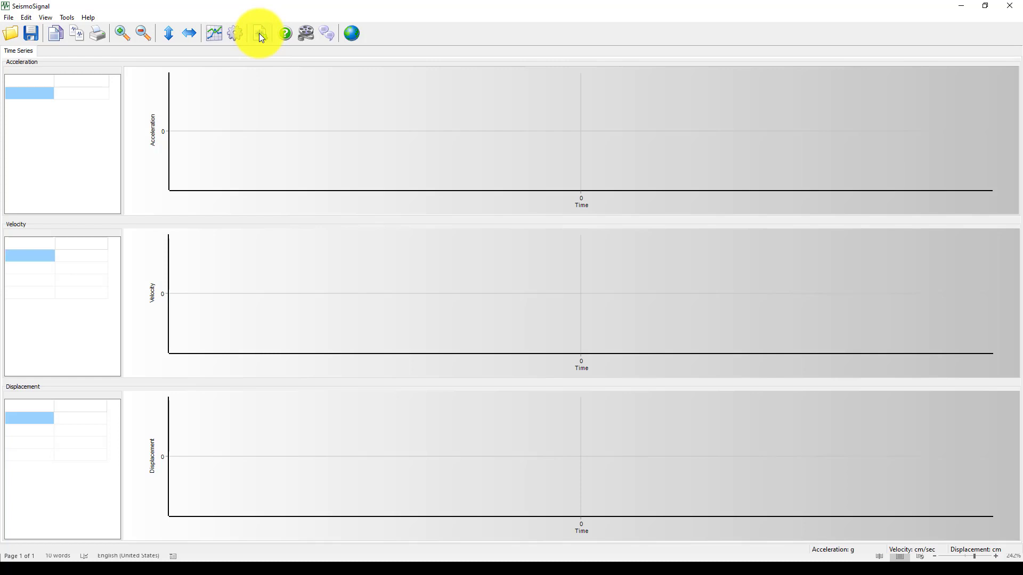
# Step: Browse the strong motion database options (European, BRI, Resorce), then close the download window
pyautogui.click(259, 34)
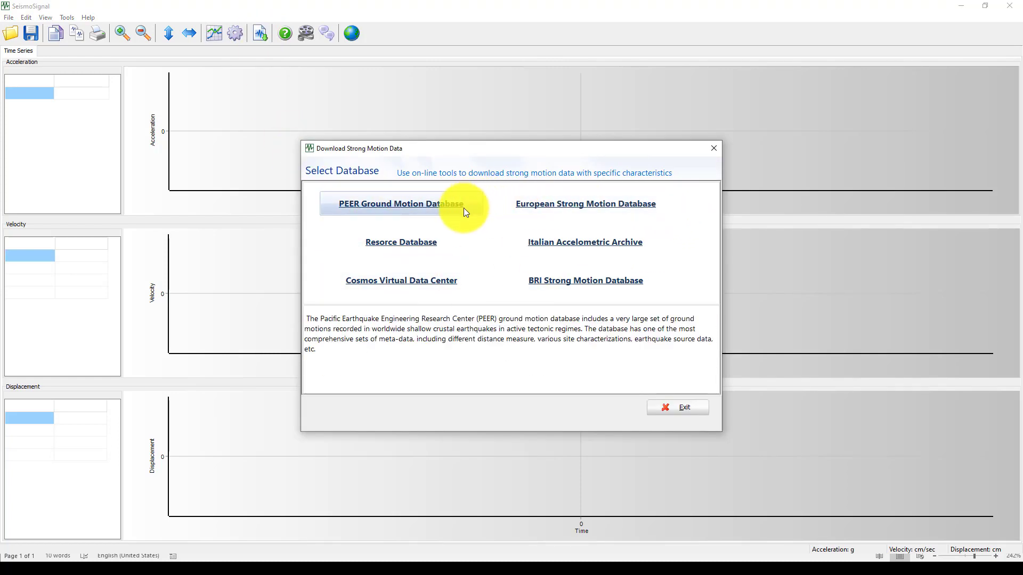
pyautogui.click(584, 203)
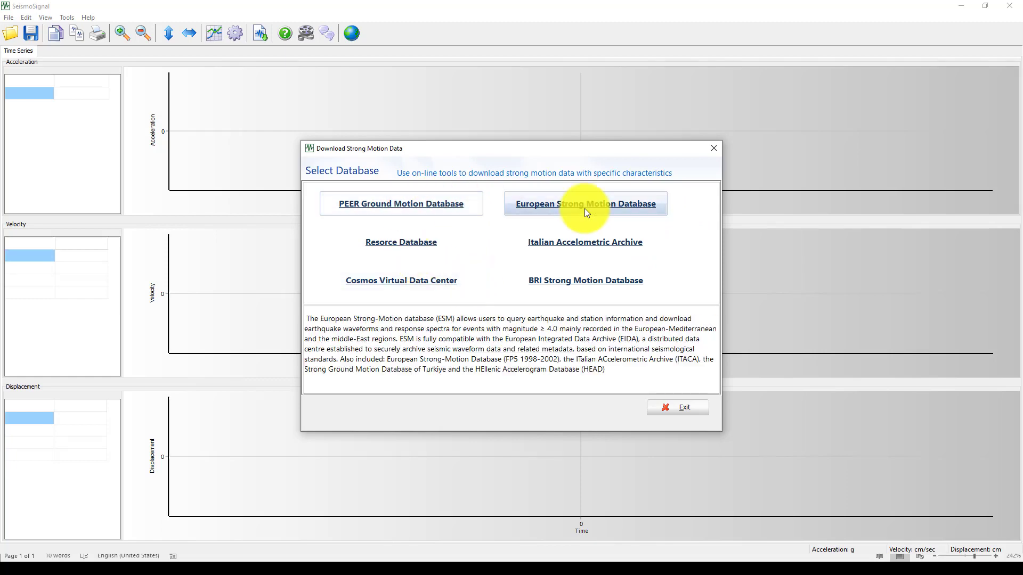
pyautogui.click(585, 281)
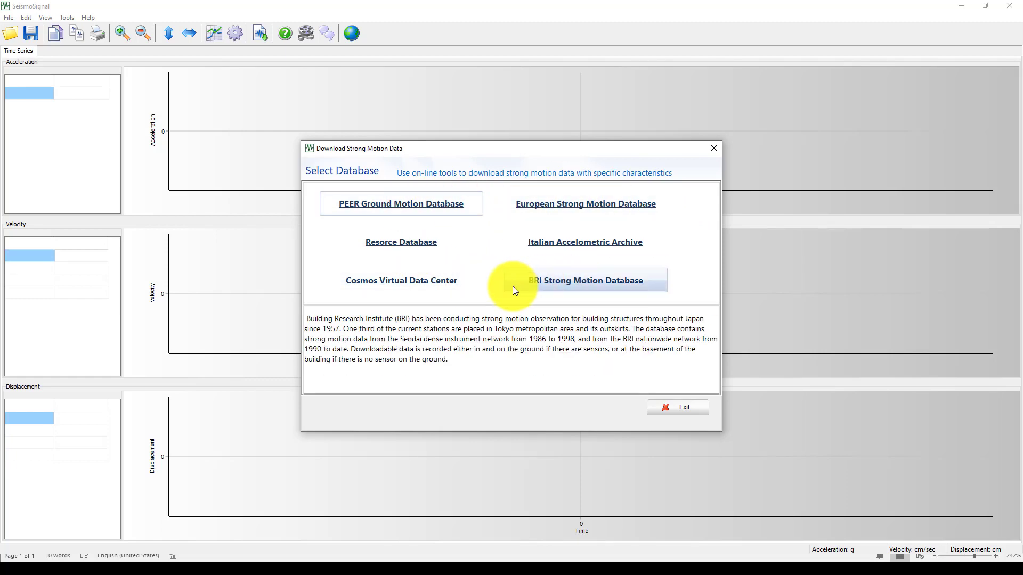
pyautogui.click(584, 203)
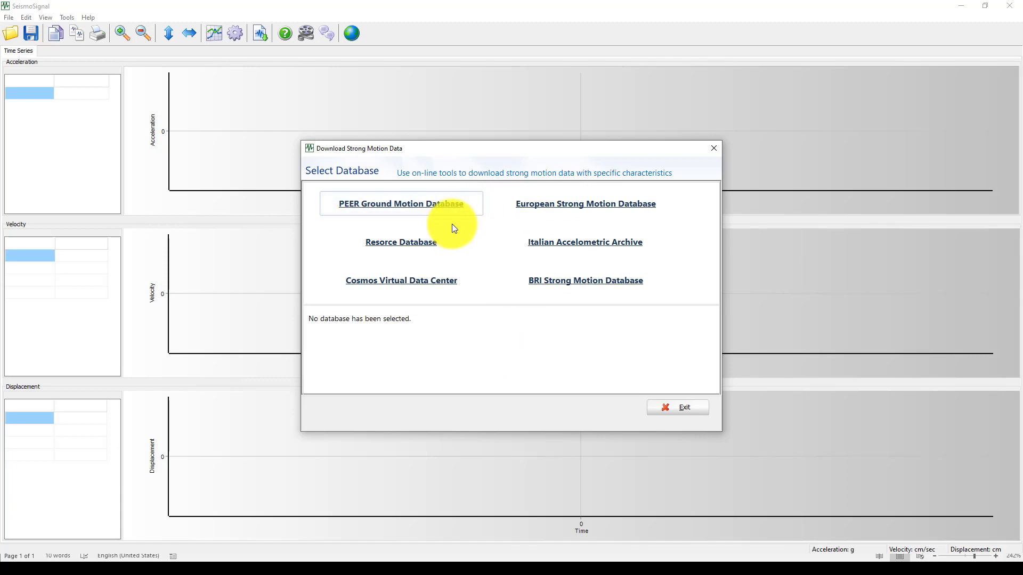
pyautogui.click(401, 242)
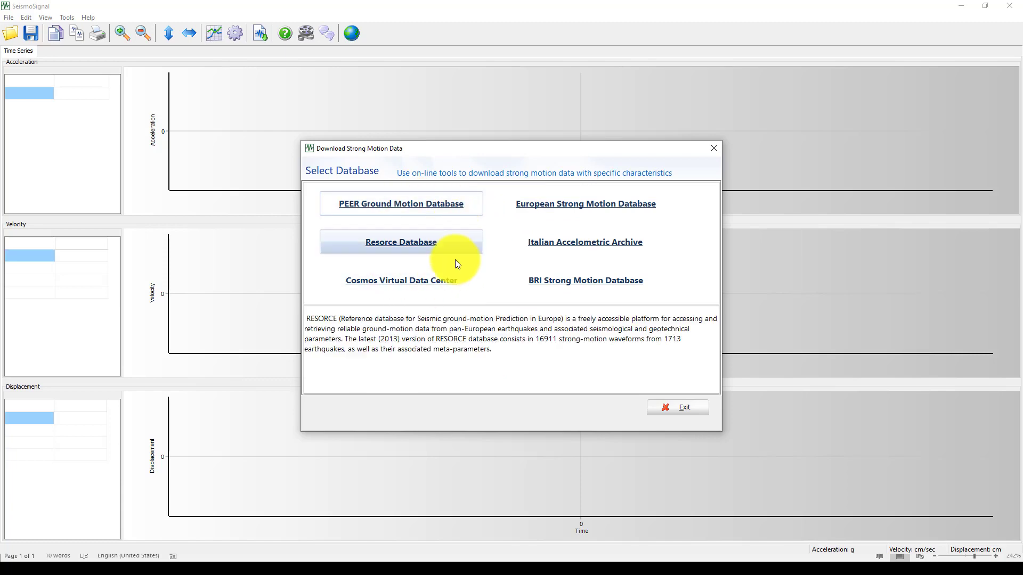
pyautogui.click(583, 203)
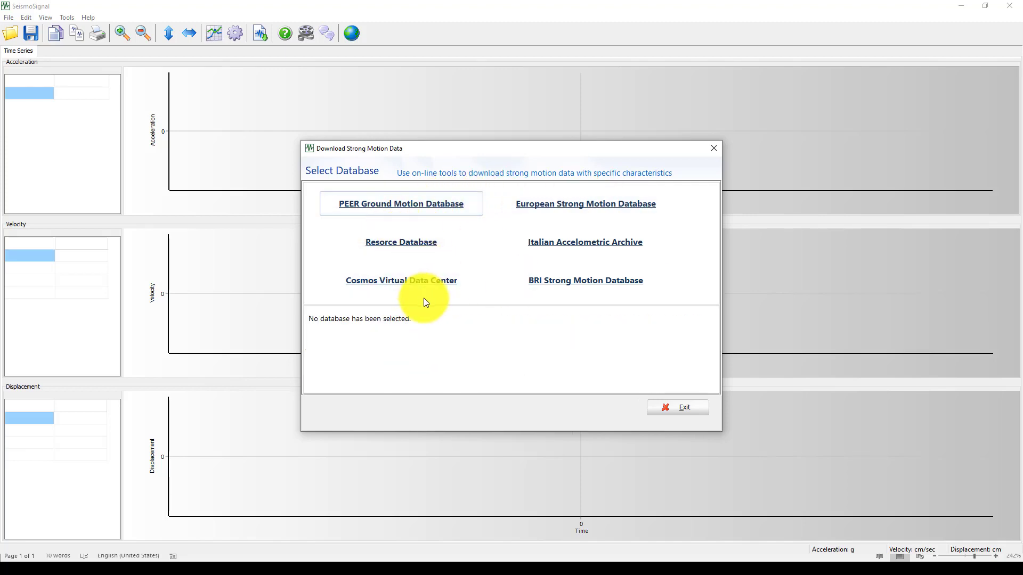
pyautogui.click(401, 203)
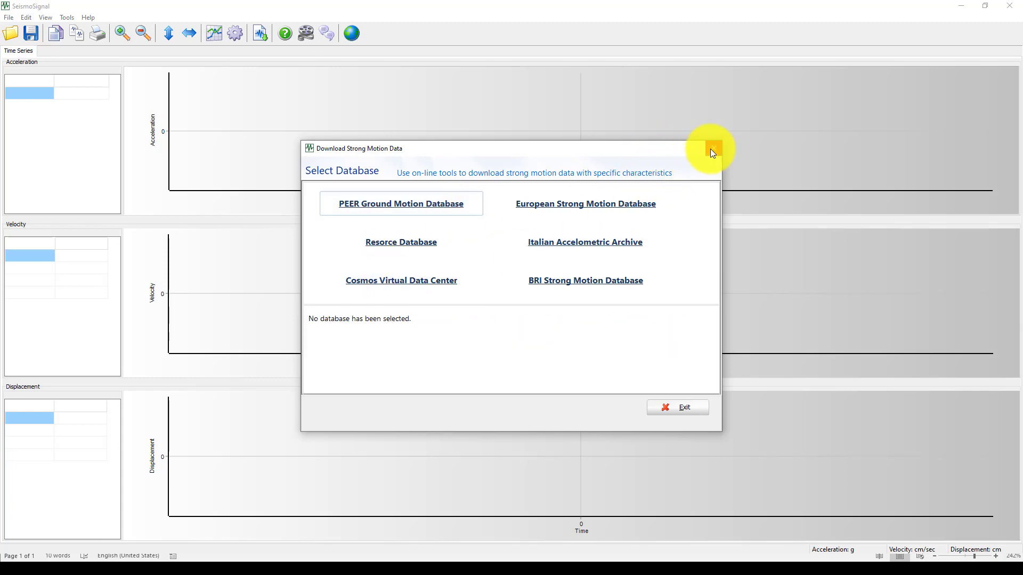
pyautogui.click(709, 145)
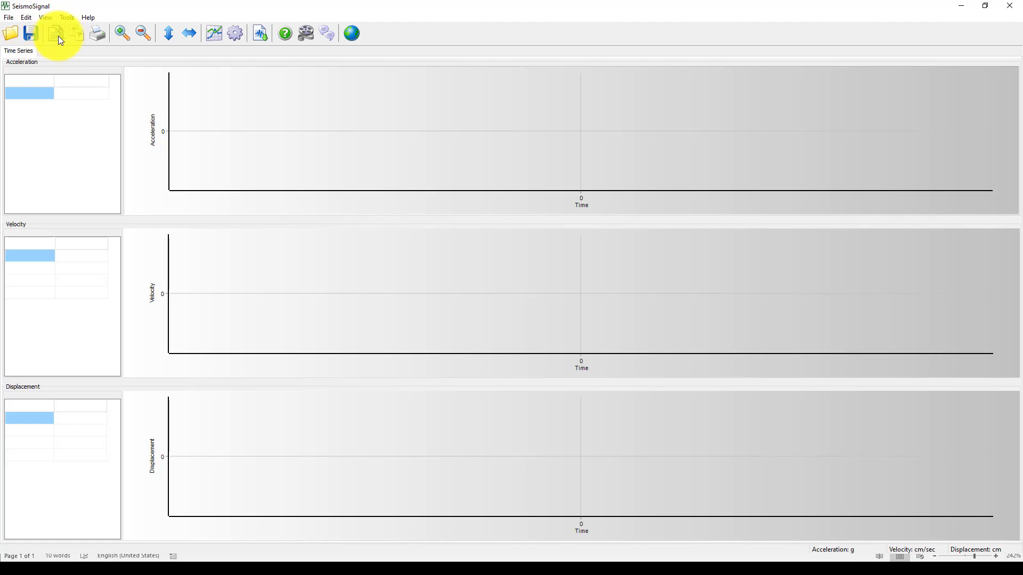
pyautogui.moveTo(76, 38)
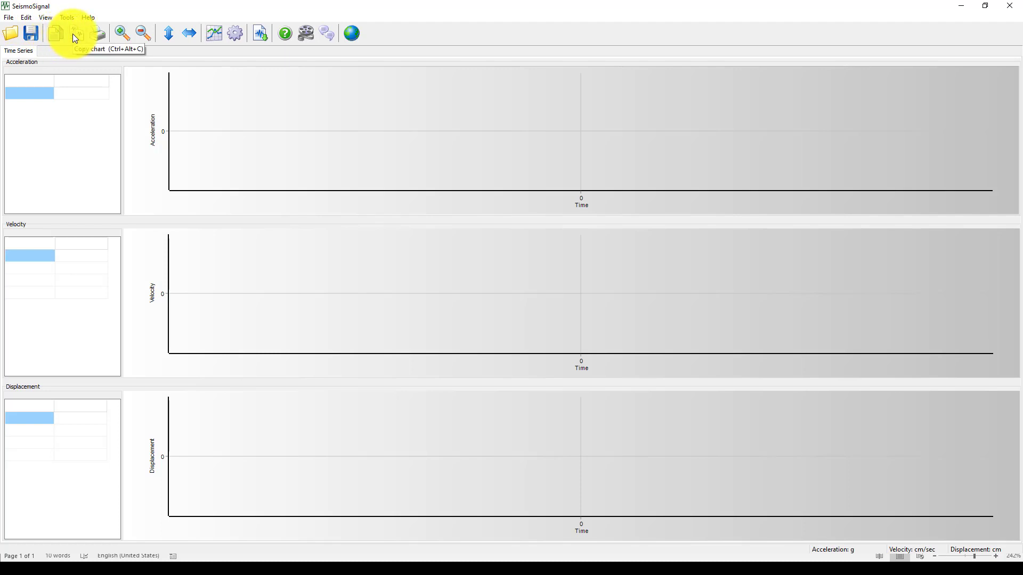
# Step: Open Imperial_Valley.dat from the accelerograms folder via File > Open
pyautogui.click(9, 17)
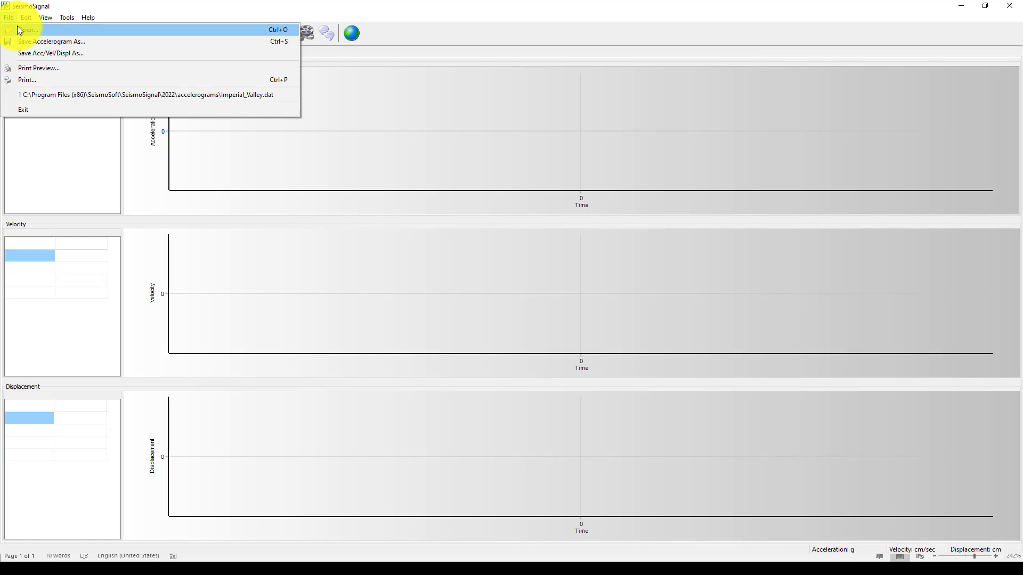
pyautogui.click(29, 29)
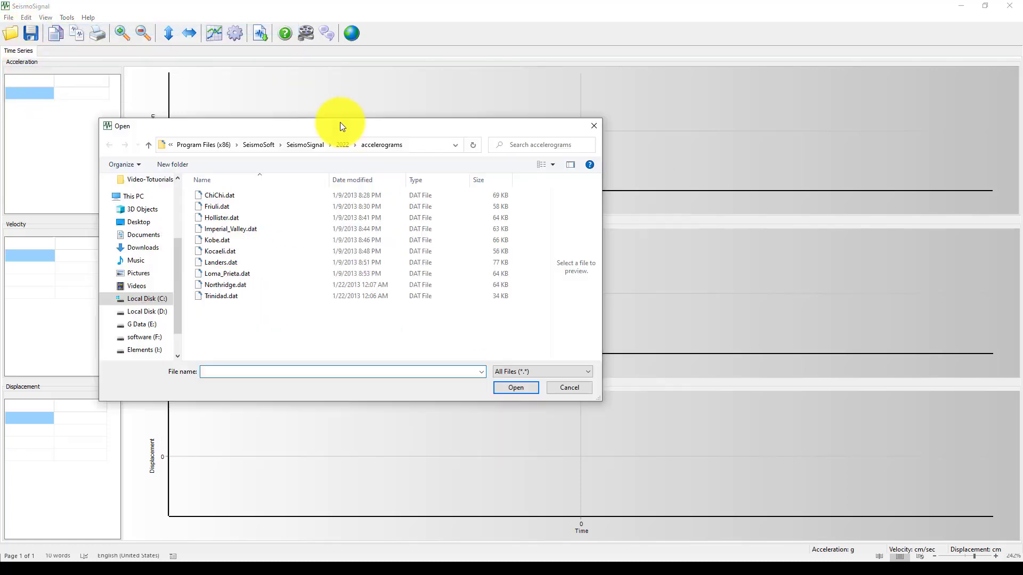
pyautogui.click(225, 285)
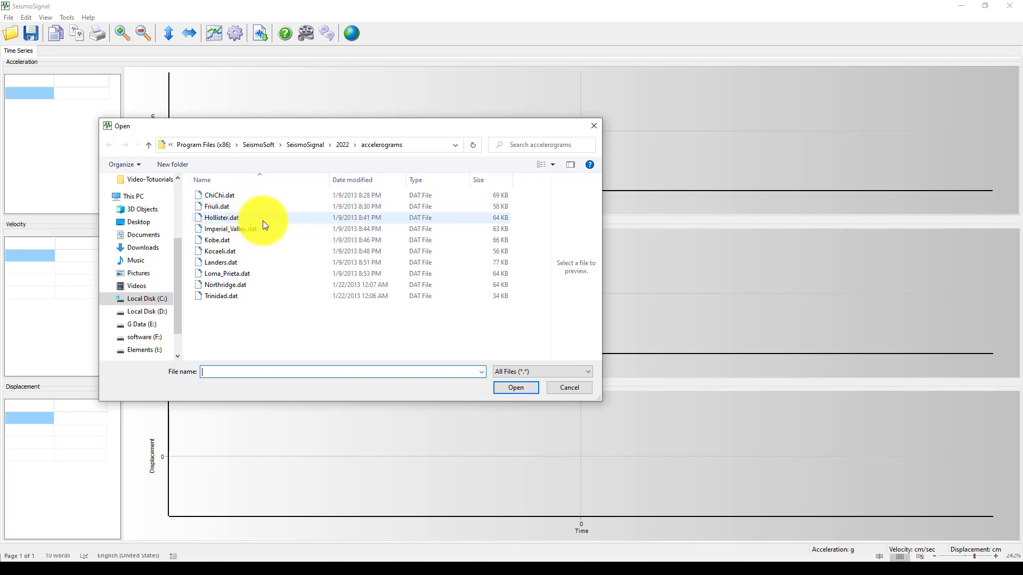
pyautogui.click(228, 229)
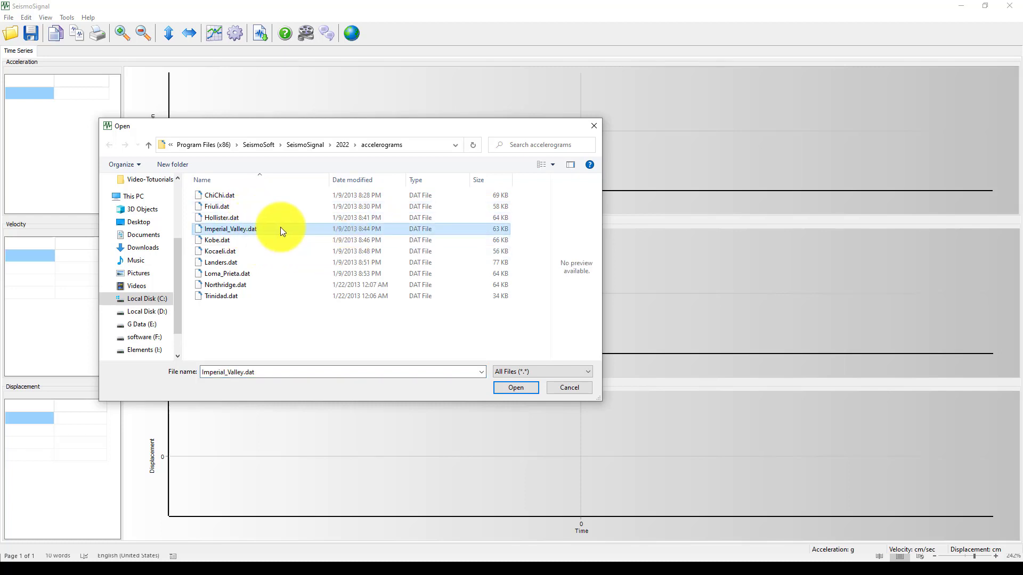
pyautogui.click(515, 387)
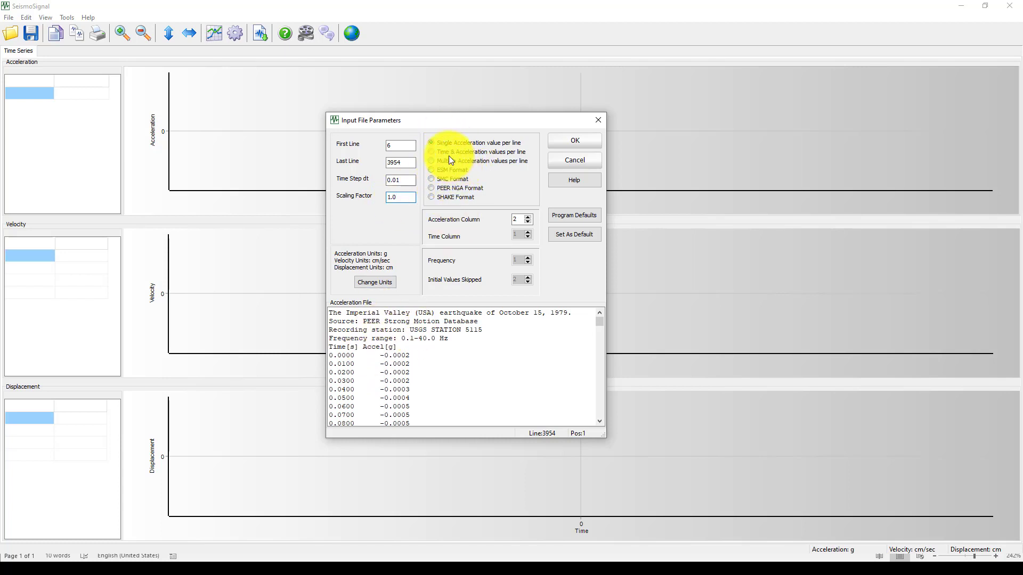
pyautogui.moveTo(447, 189)
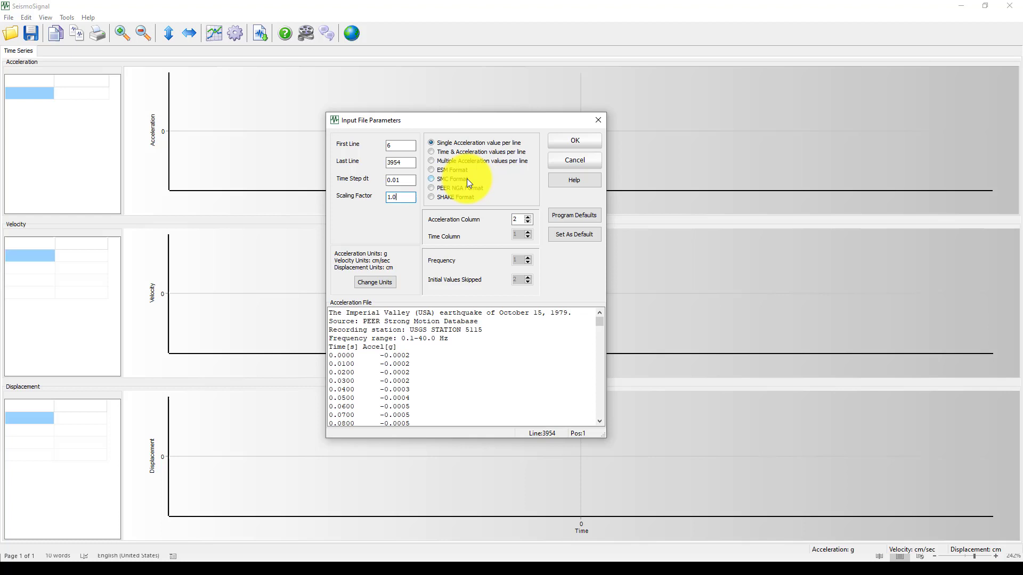
# Step: Set the input format to 'Time & Acceleration values per line' and confirm with OK
pyautogui.click(432, 161)
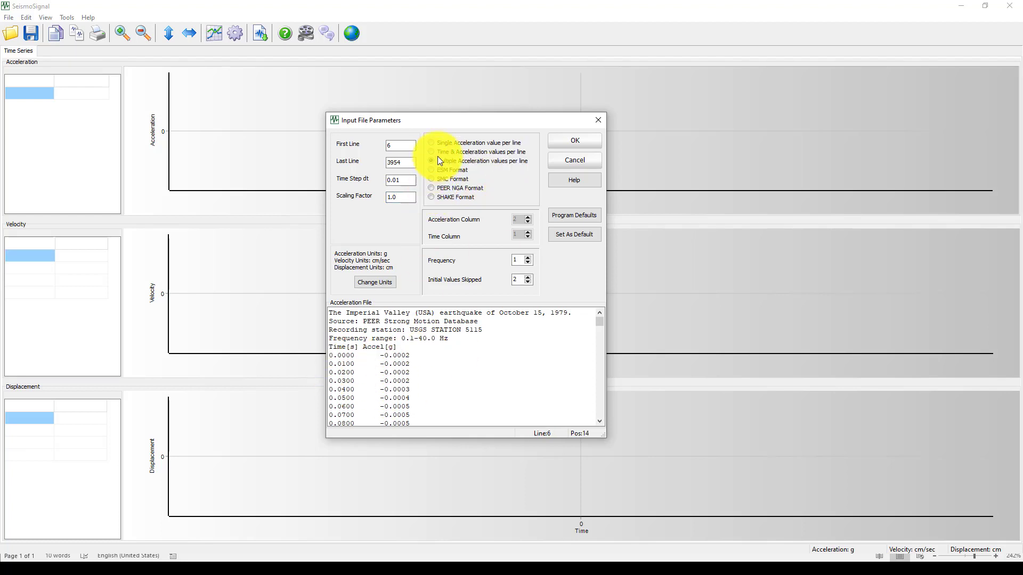
pyautogui.click(431, 152)
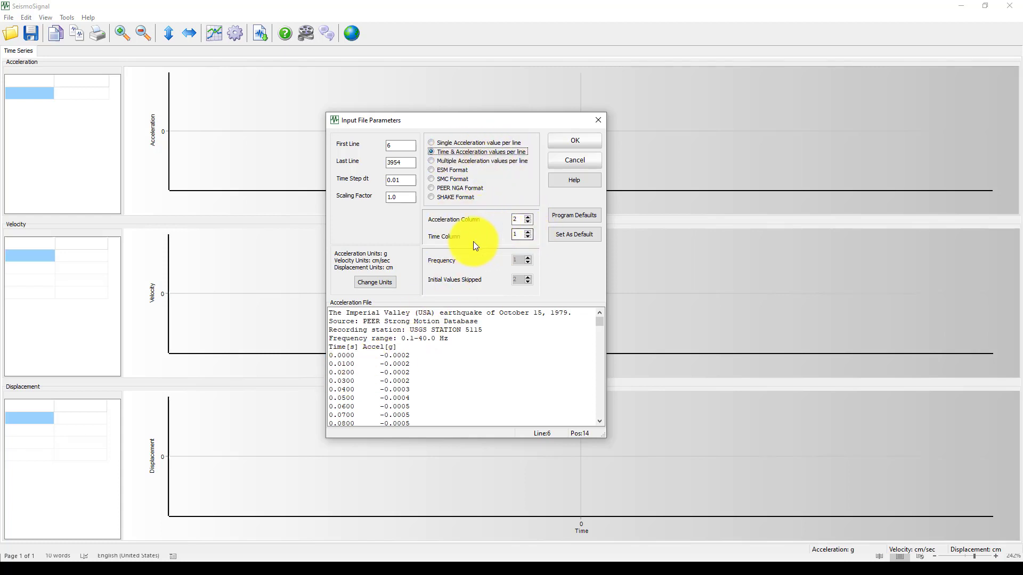
pyautogui.click(573, 139)
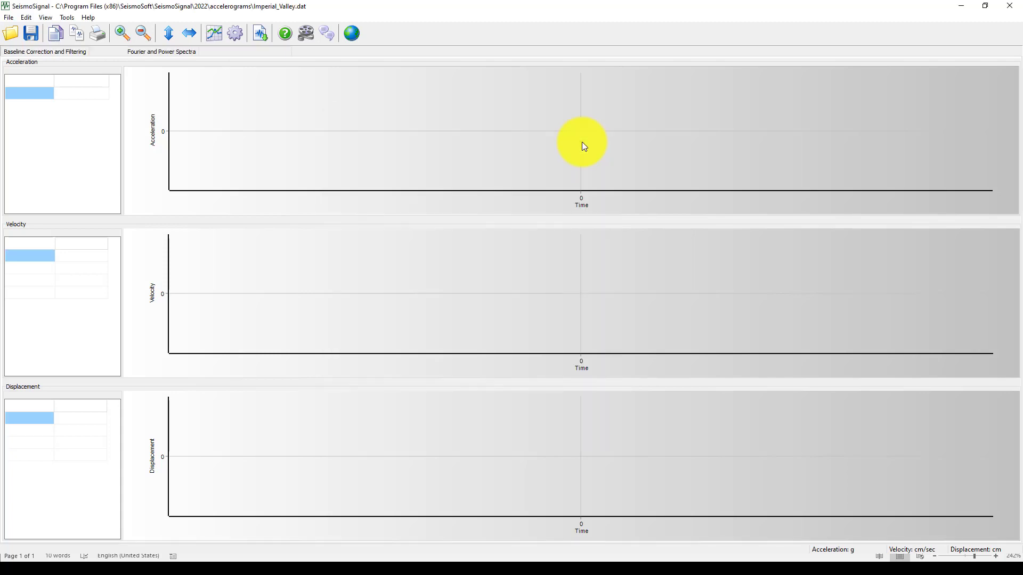
pyautogui.click(107, 51)
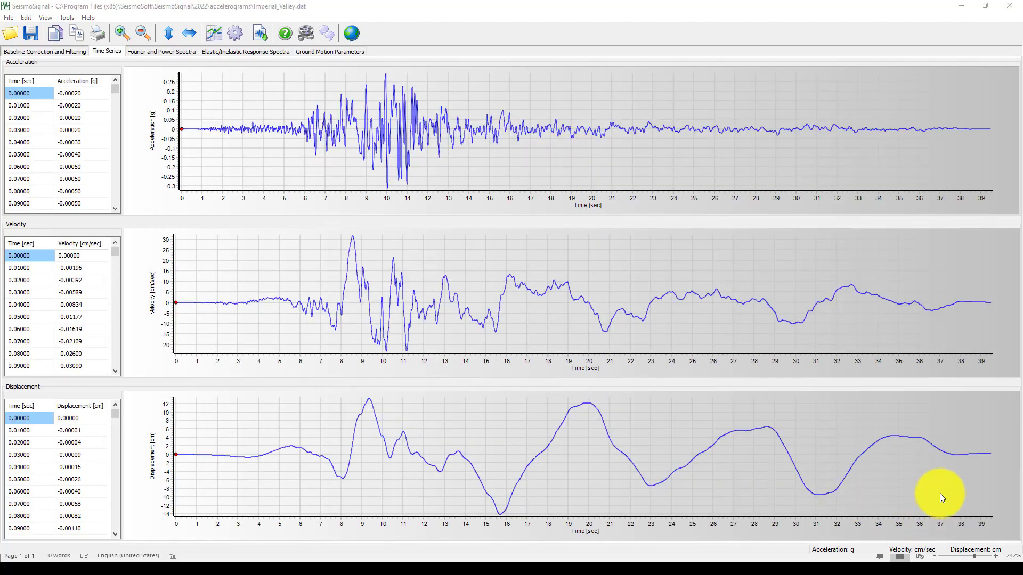
pyautogui.moveTo(283, 151)
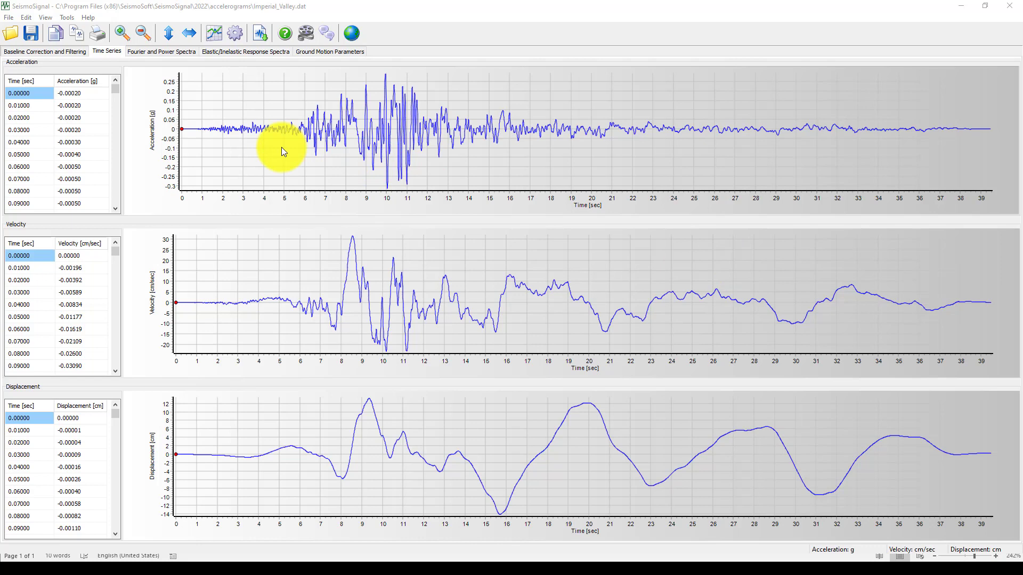
pyautogui.moveTo(265, 313)
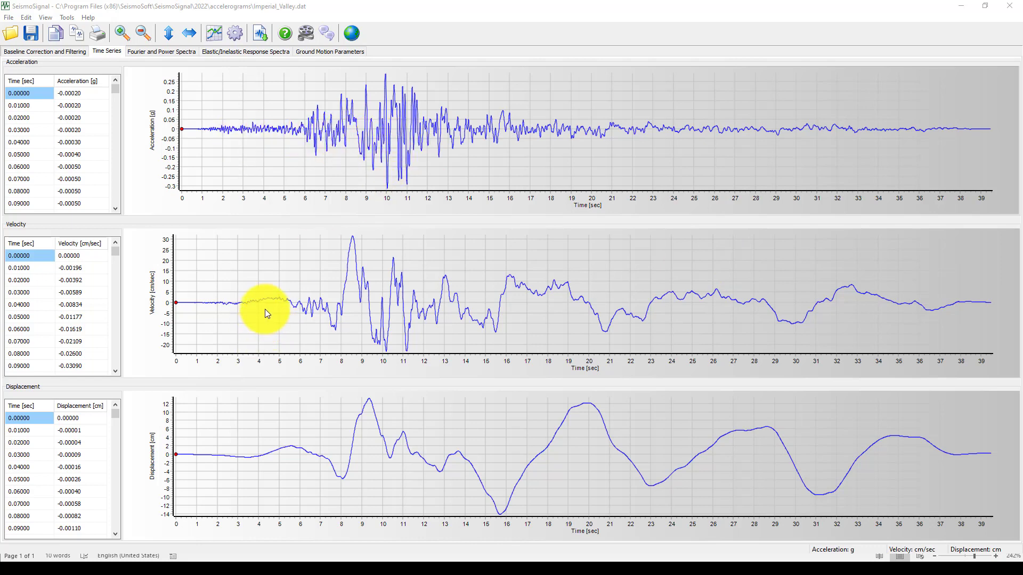
pyautogui.moveTo(217, 460)
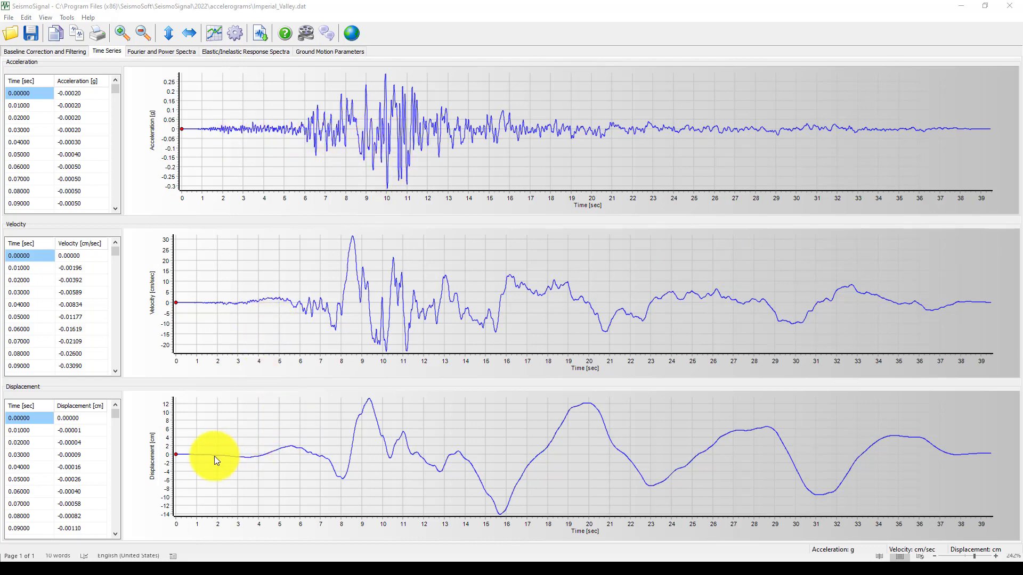
pyautogui.moveTo(75, 57)
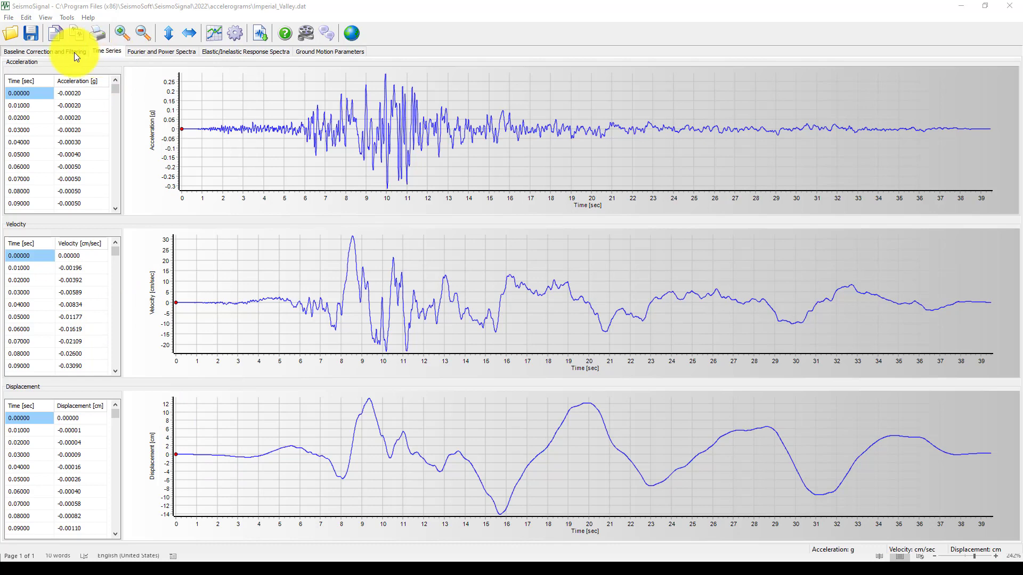
# Step: Switch to the Baseline Correction and Filtering tab to compare uncorrected and corrected records
pyautogui.click(44, 52)
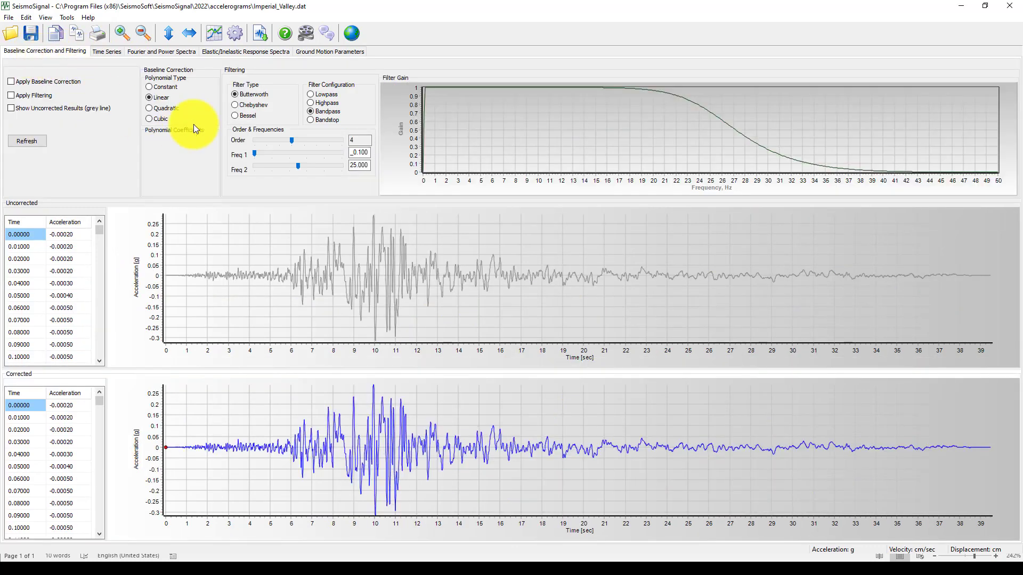
pyautogui.moveTo(459, 122)
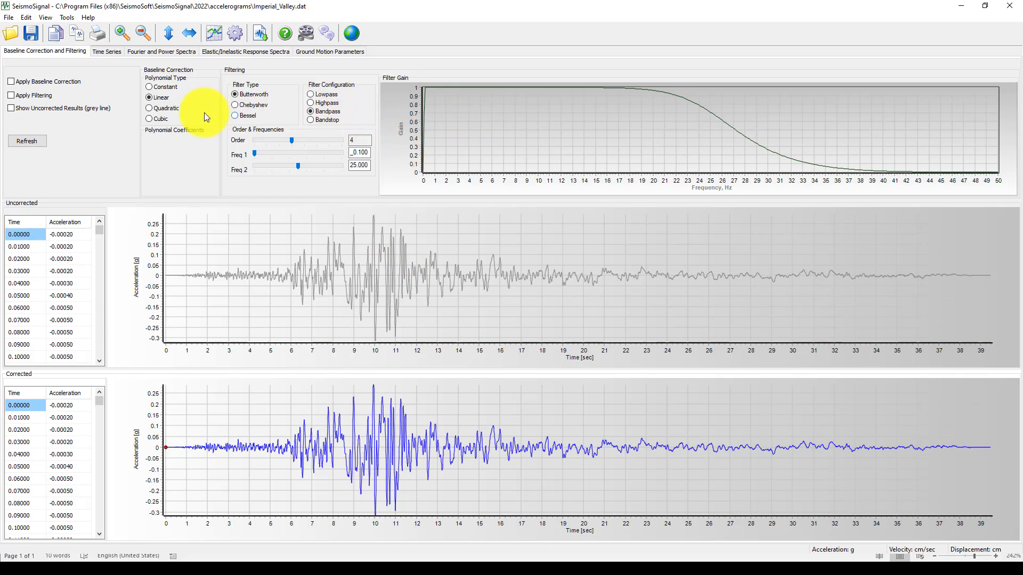
pyautogui.moveTo(190, 125)
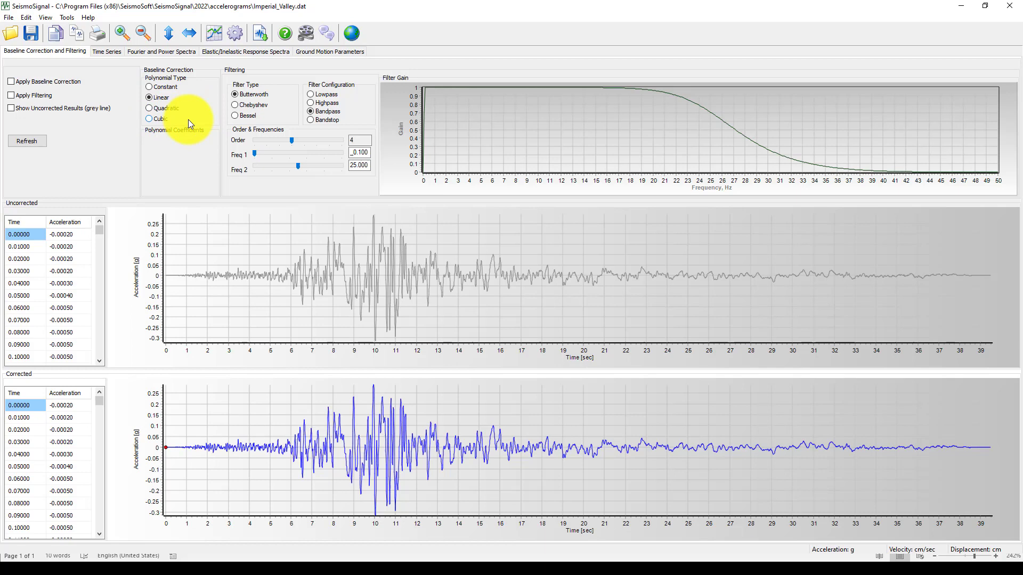
pyautogui.moveTo(260, 291)
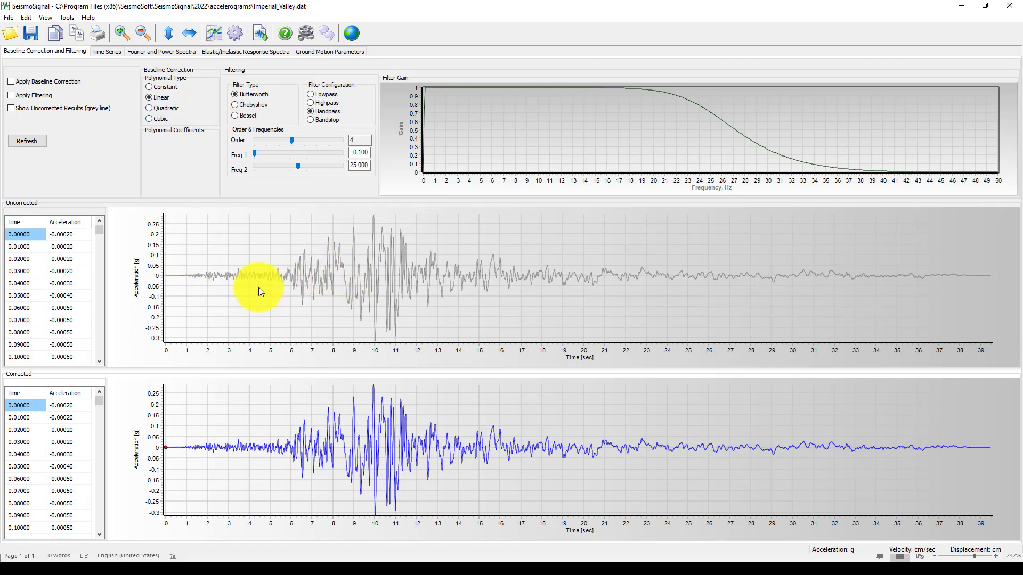
pyautogui.moveTo(410, 268)
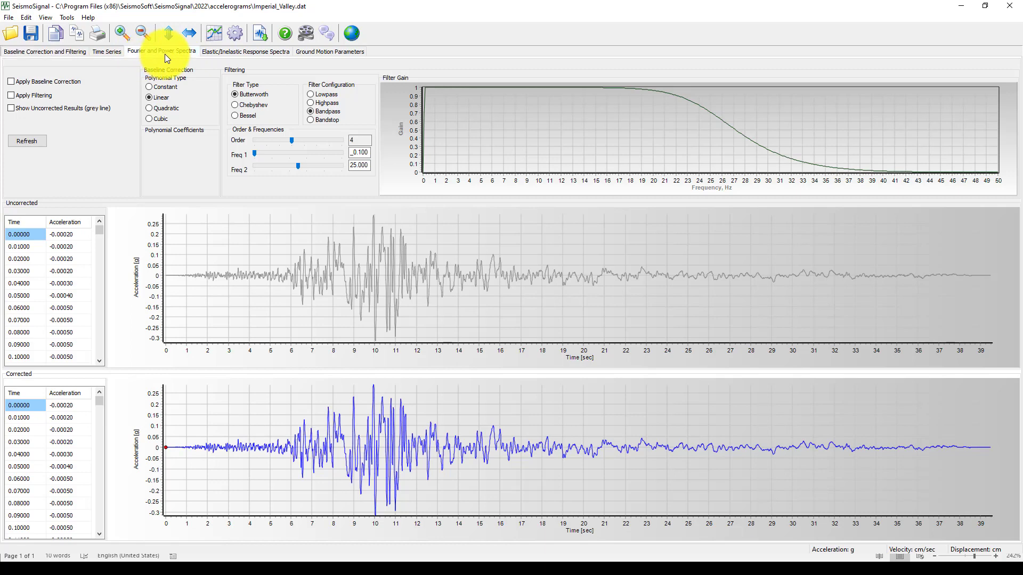
# Step: Switch to the Fourier and Power Spectra tab to view amplitude against frequency
pyautogui.click(161, 52)
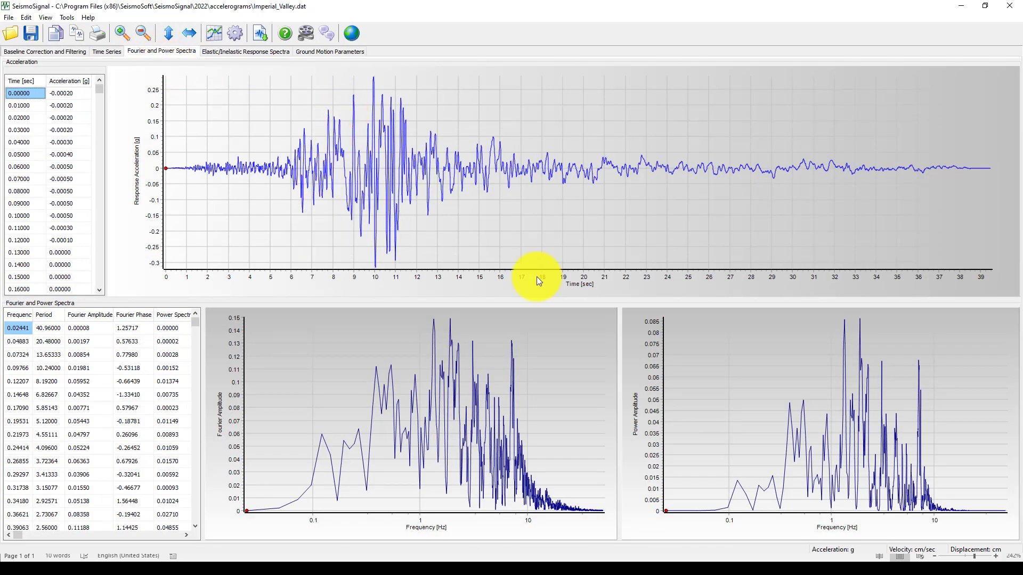
pyautogui.moveTo(759, 535)
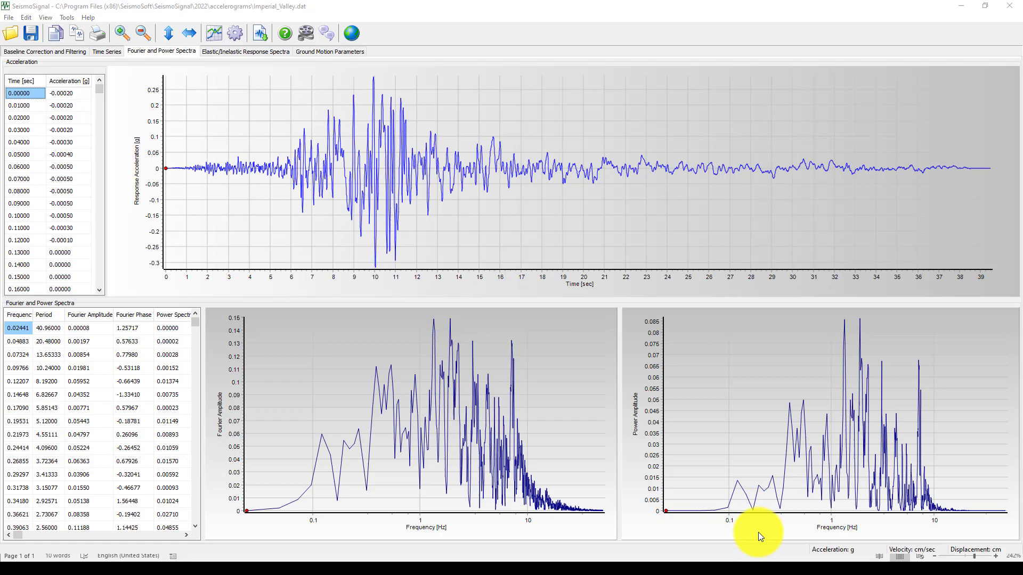
pyautogui.moveTo(284, 438)
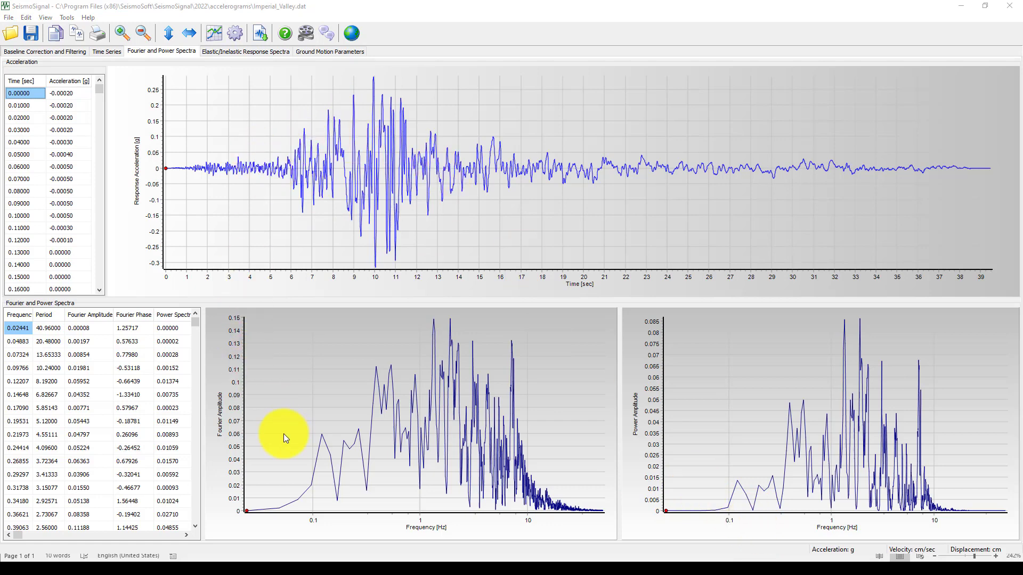
pyautogui.moveTo(376, 426)
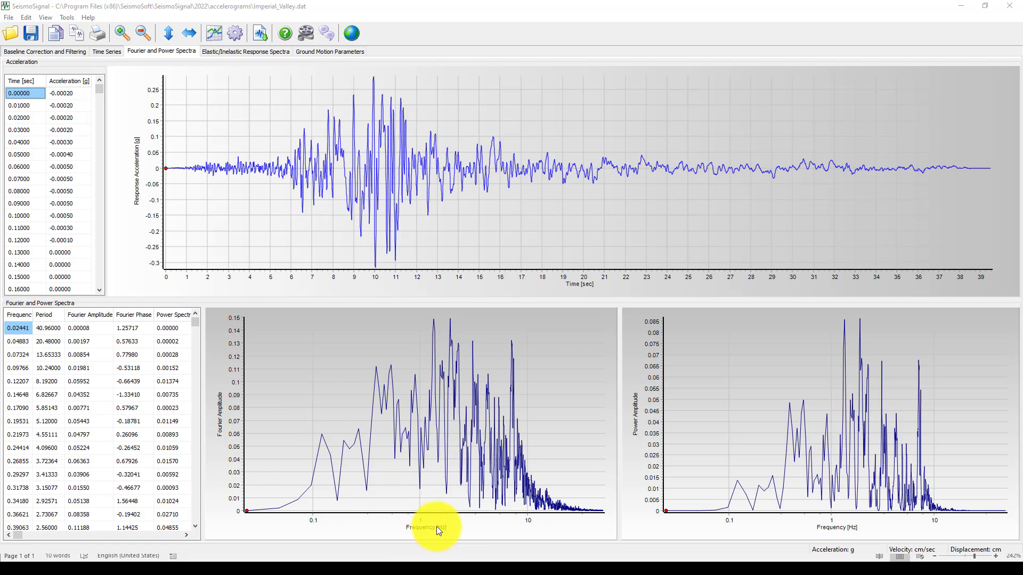
pyautogui.moveTo(769, 526)
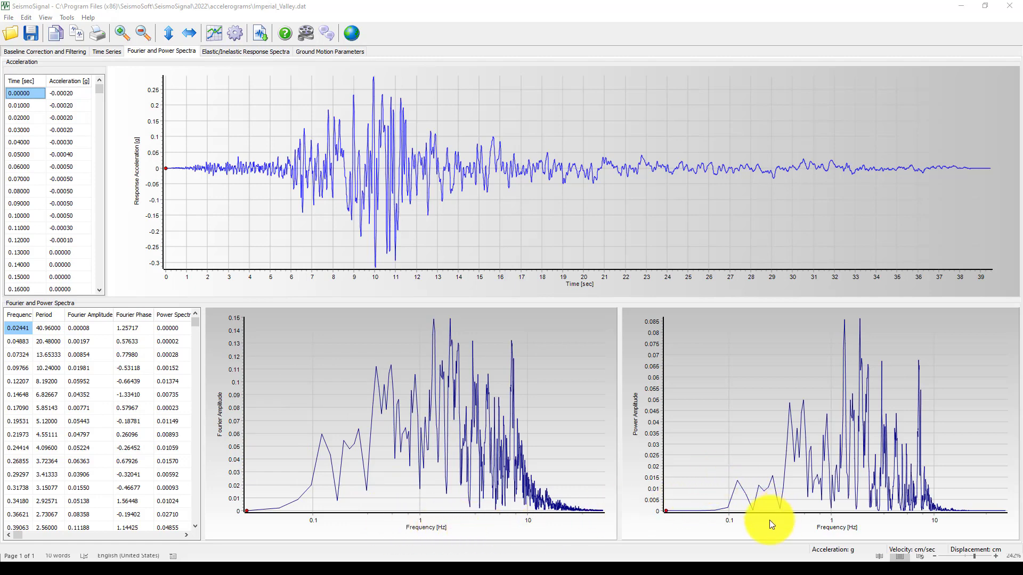
pyautogui.moveTo(697, 427)
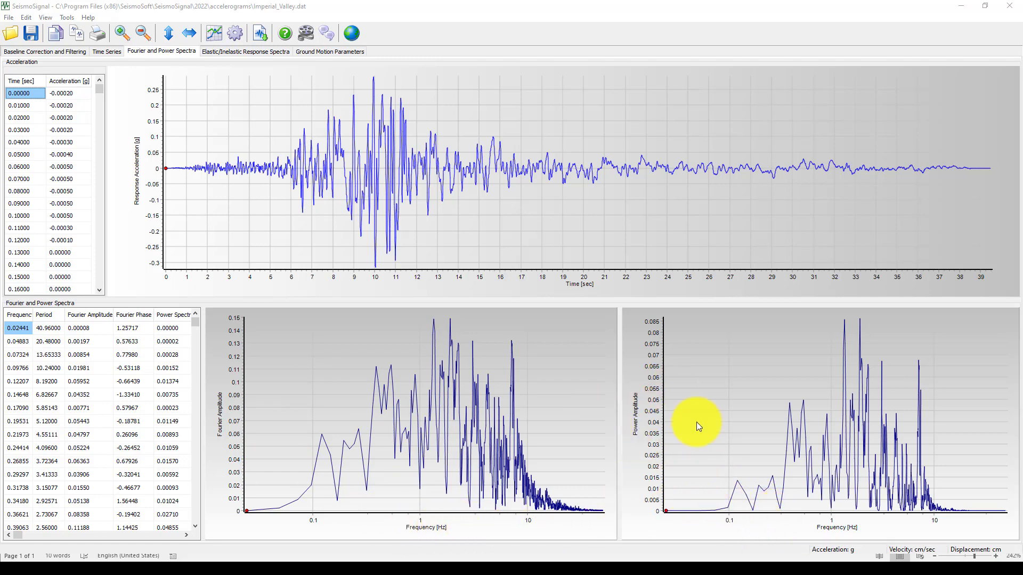
pyautogui.moveTo(290, 389)
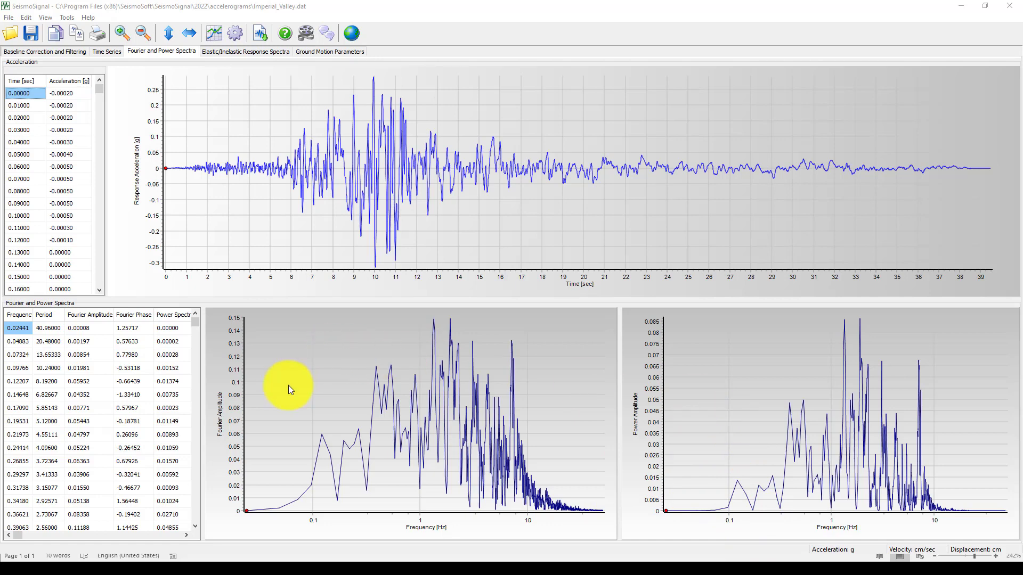
pyautogui.moveTo(461, 441)
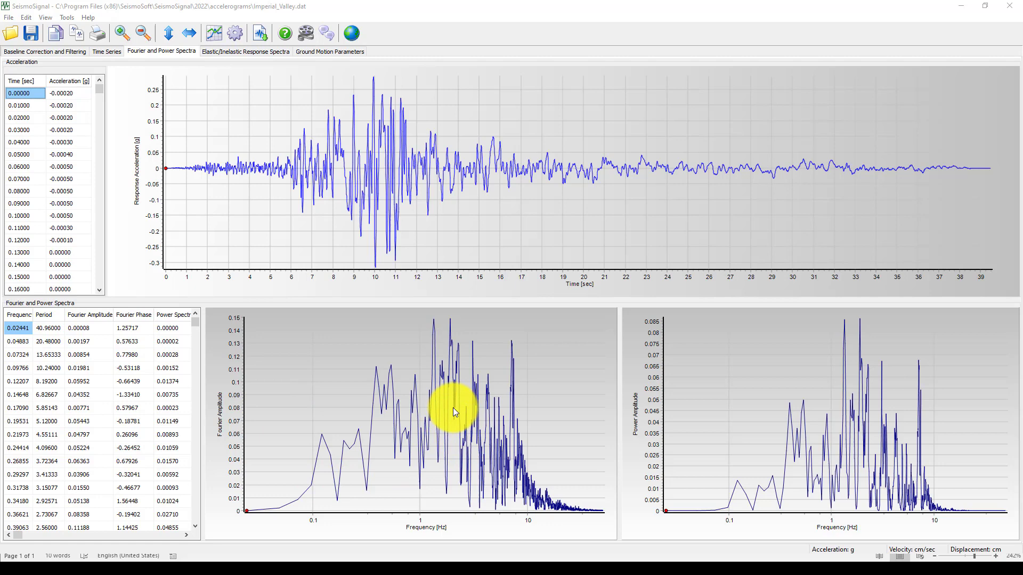
pyautogui.moveTo(447, 415)
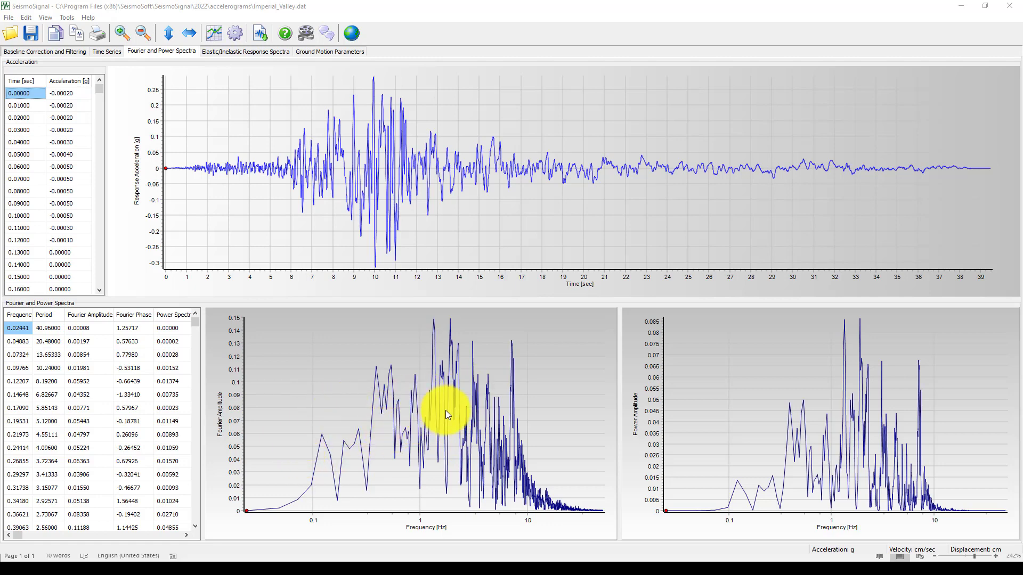
pyautogui.moveTo(173, 196)
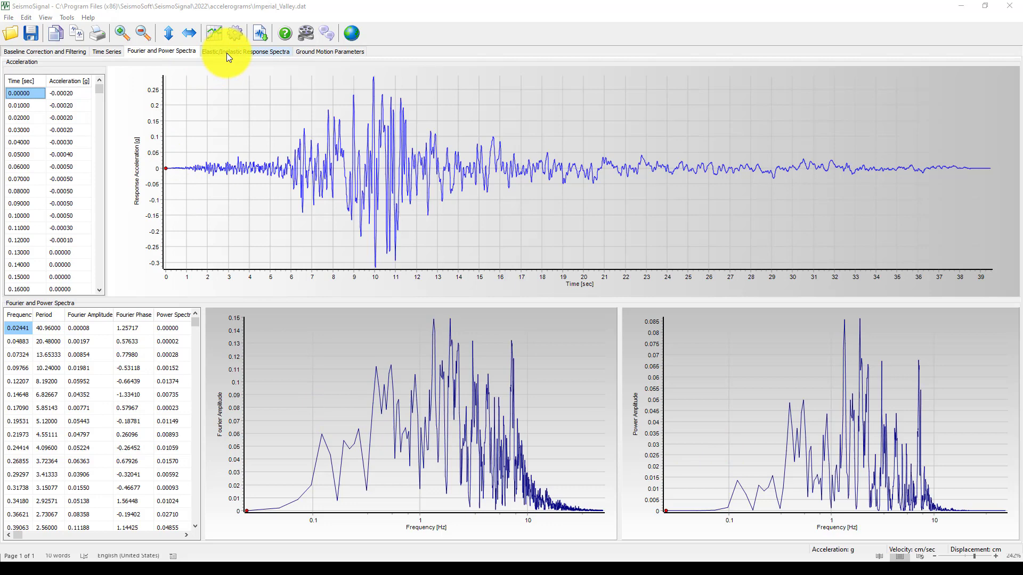
# Step: Open the Elastic Response Spectra graph with Displacement on the X-axis and Acceleration on the Y-axis
pyautogui.click(246, 51)
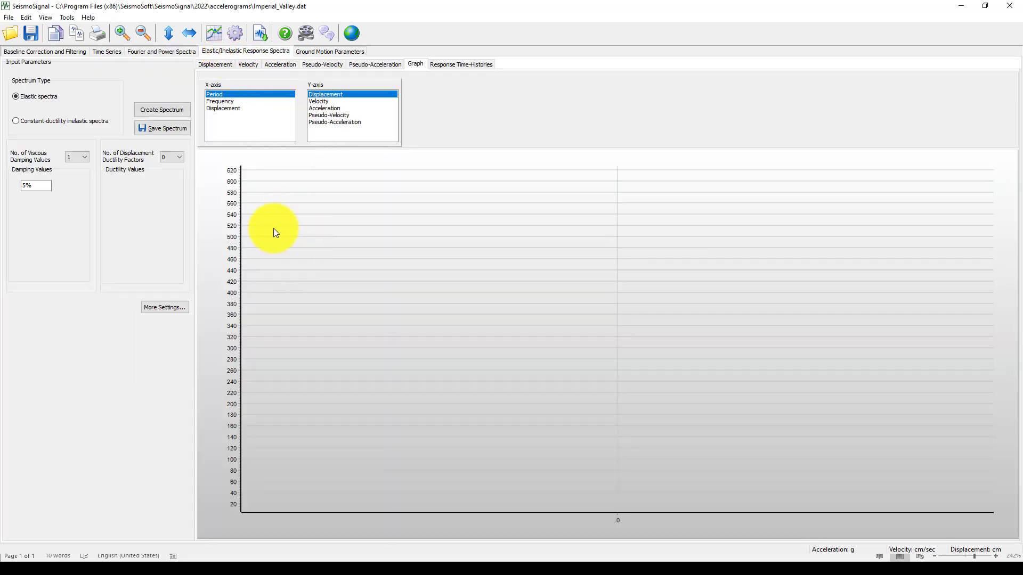
pyautogui.moveTo(209, 155)
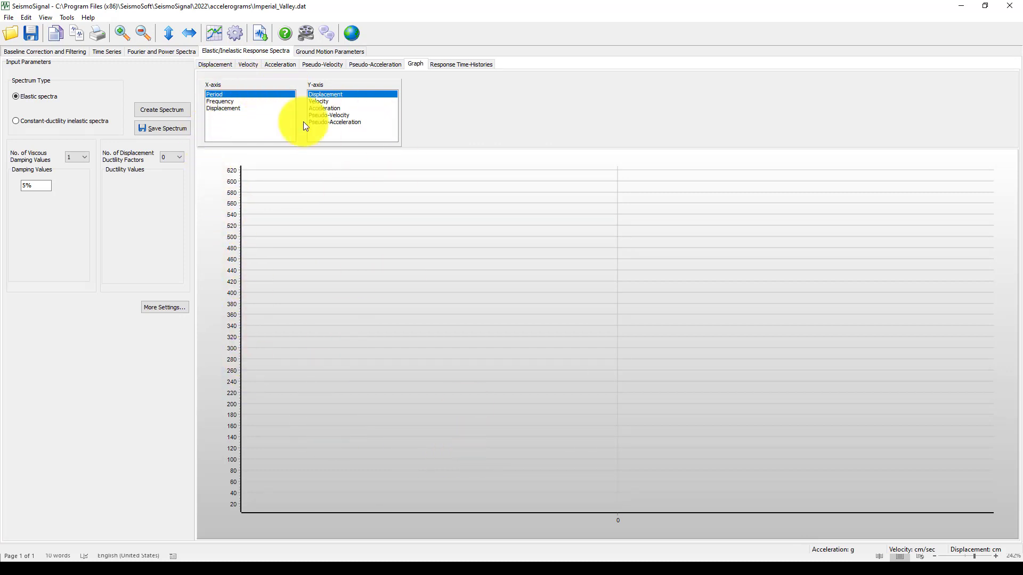
pyautogui.click(223, 108)
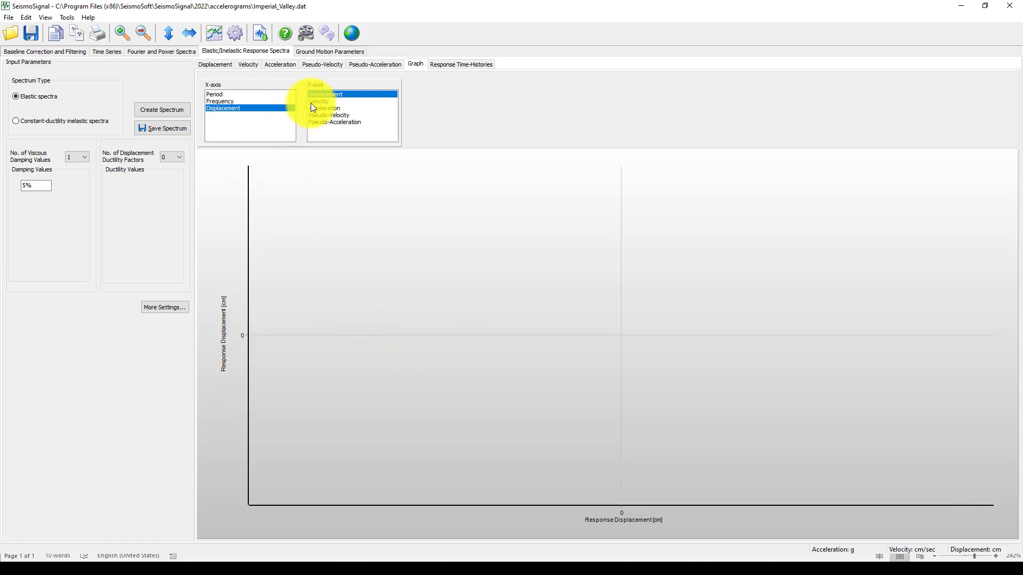
pyautogui.click(325, 108)
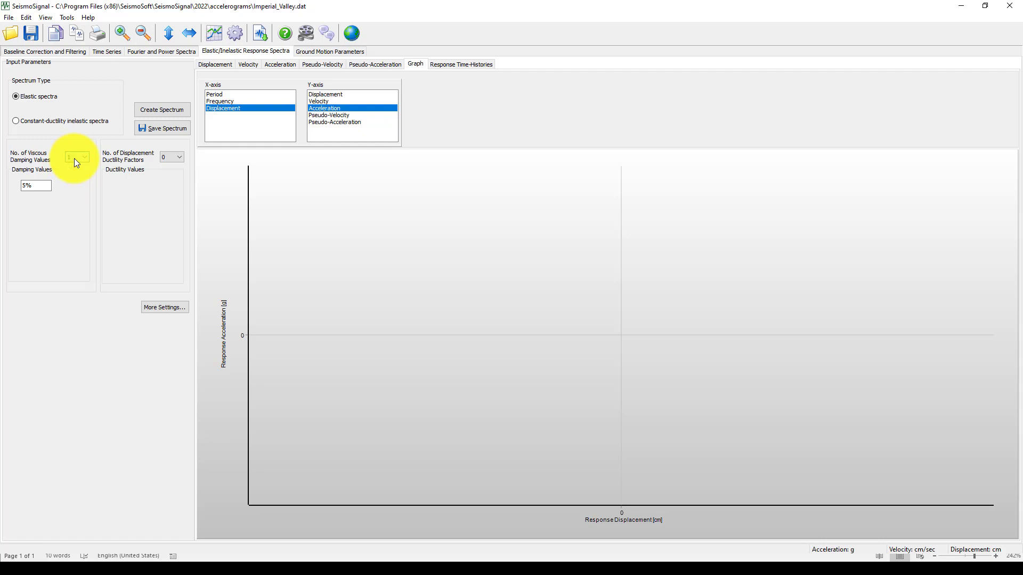
# Step: Set three damping values (0%, 5%, 10%) and run Create Spectrum
pyautogui.click(85, 156)
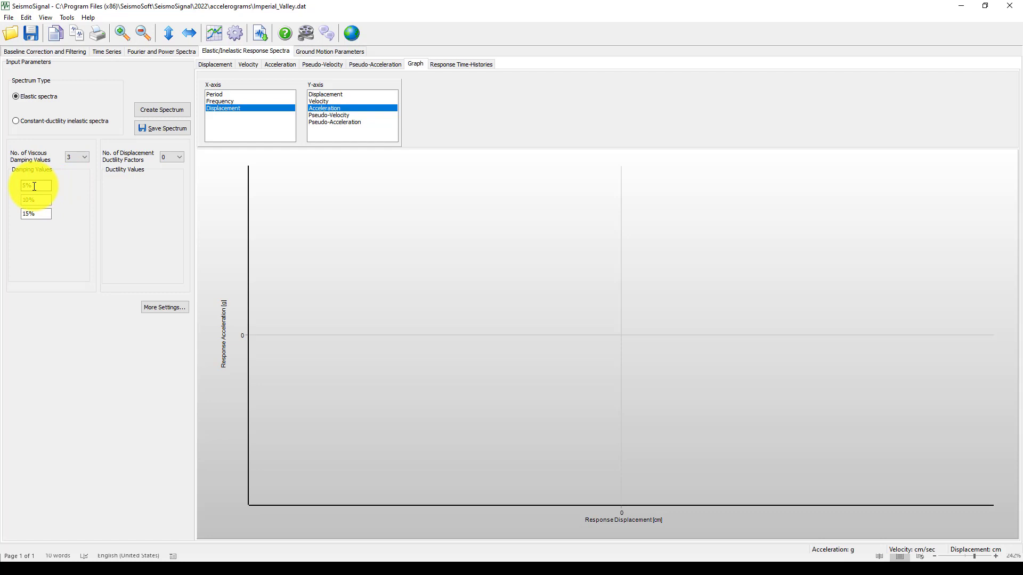
pyautogui.moveTo(26, 189)
pyautogui.write('0')
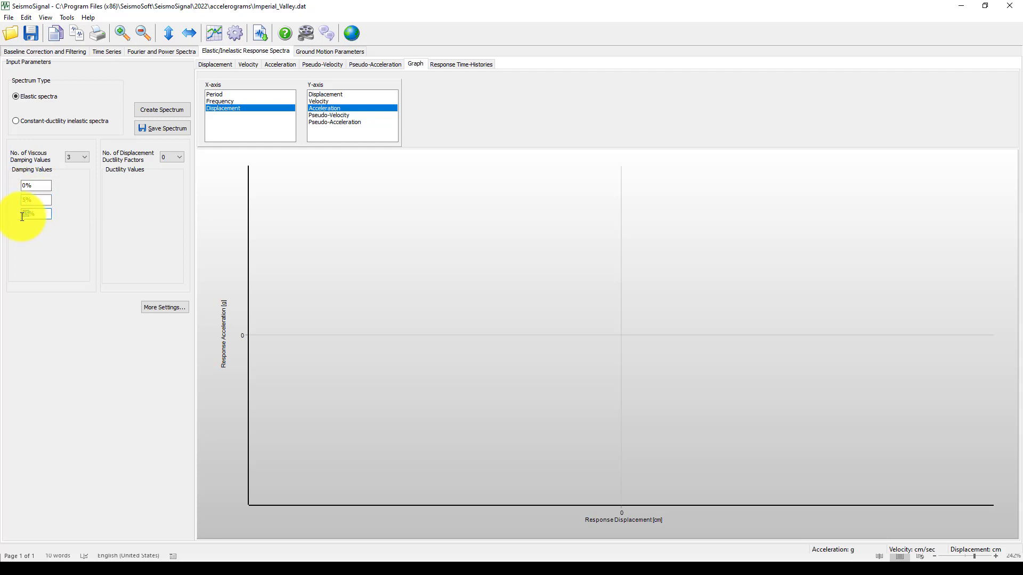
pyautogui.write('10%')
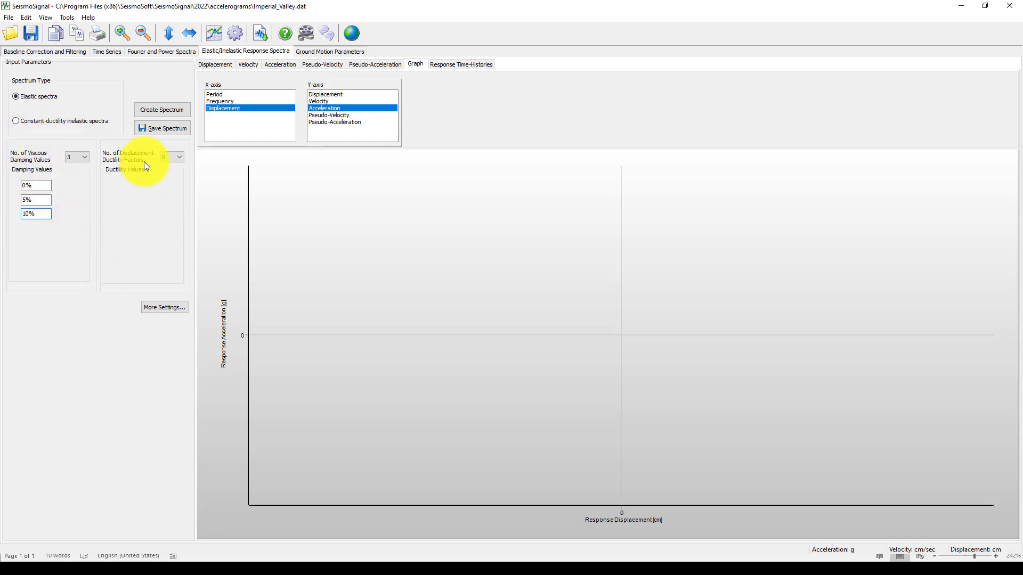
pyautogui.click(162, 108)
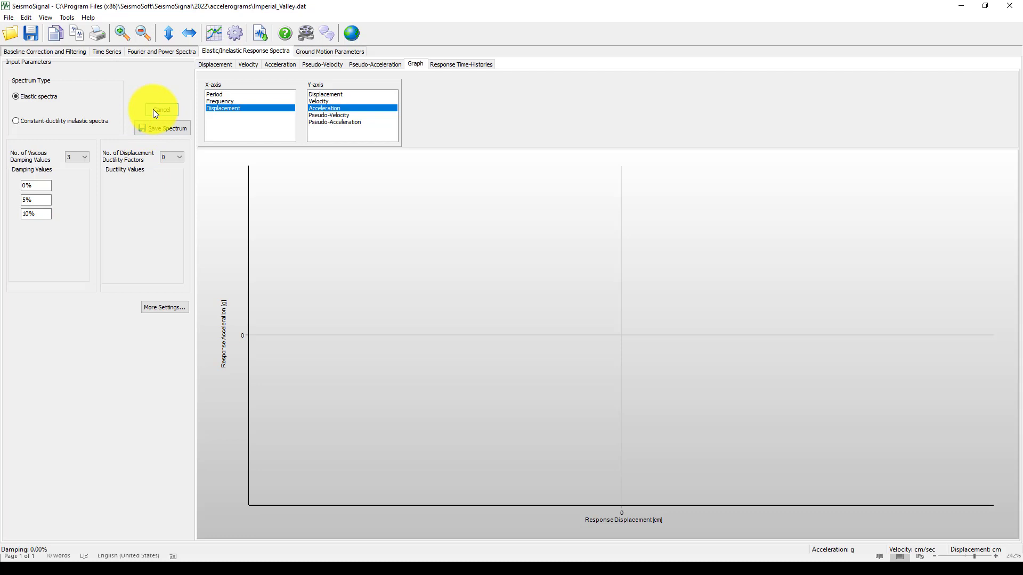
# Step: Plot the 0%, 5% and 10% acceleration spectra with Frequency on the X-axis
pyautogui.click(161, 109)
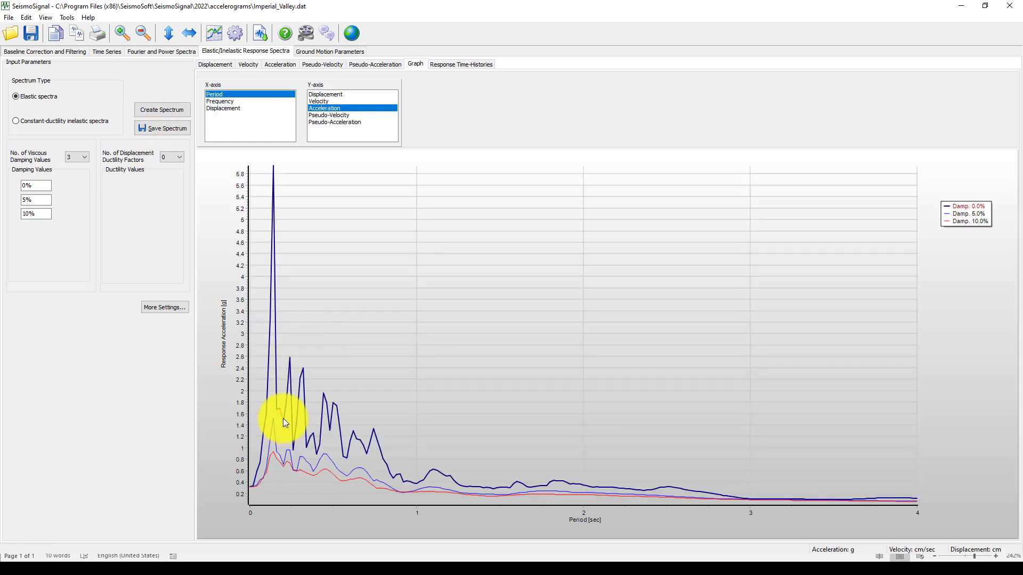
pyautogui.moveTo(945, 223)
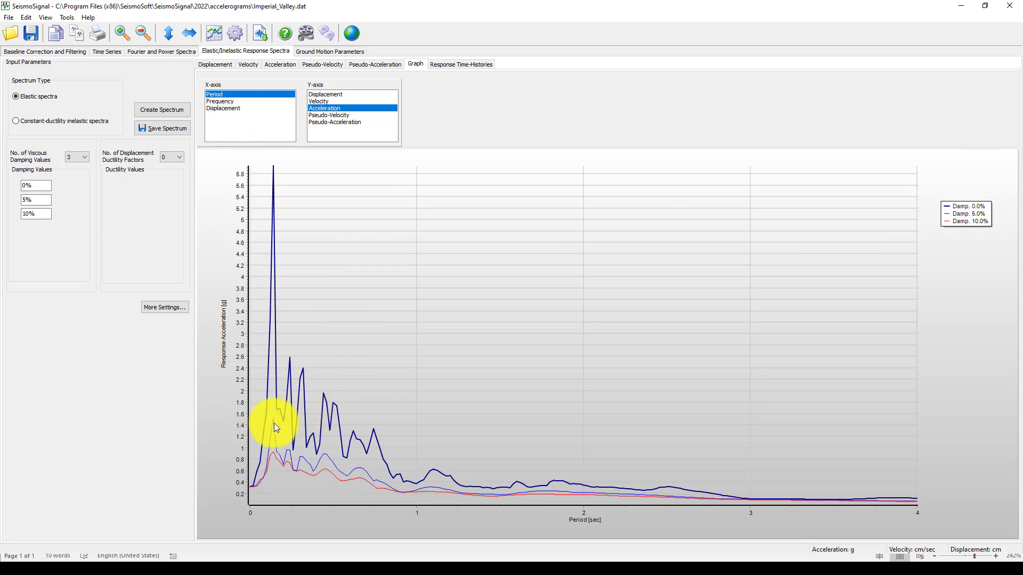
pyautogui.moveTo(289, 323)
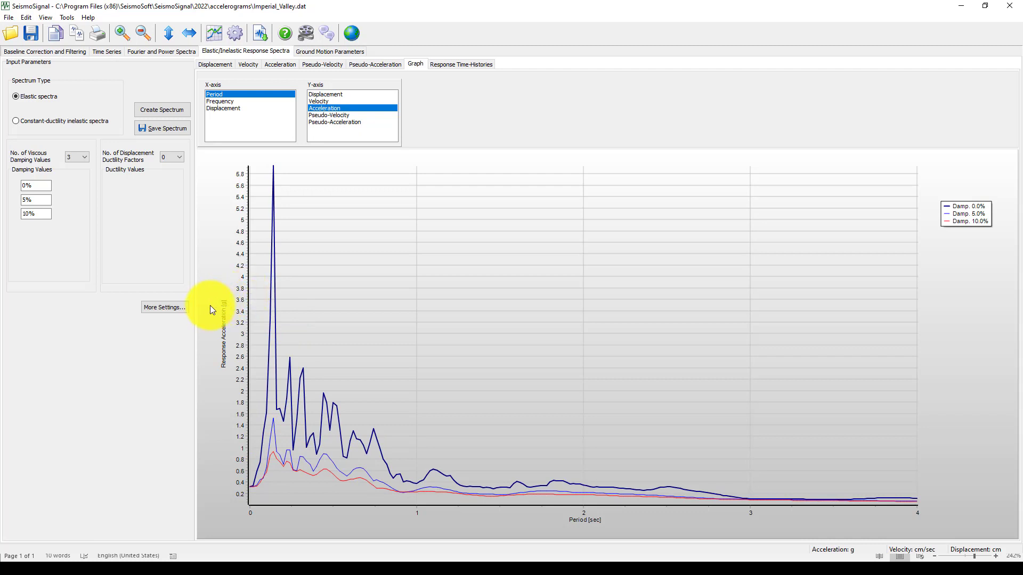
pyautogui.moveTo(240, 274)
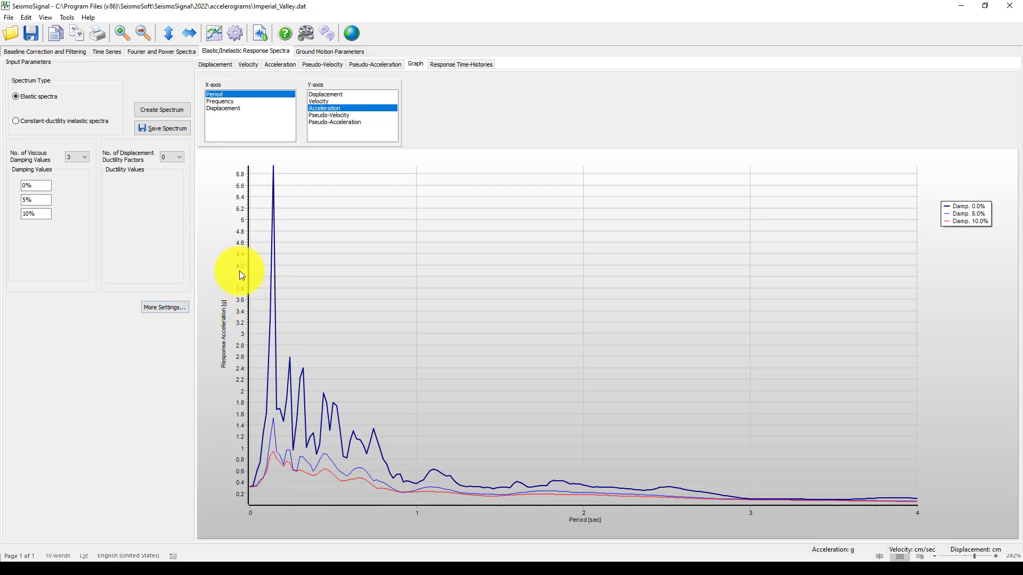
pyautogui.moveTo(273, 320)
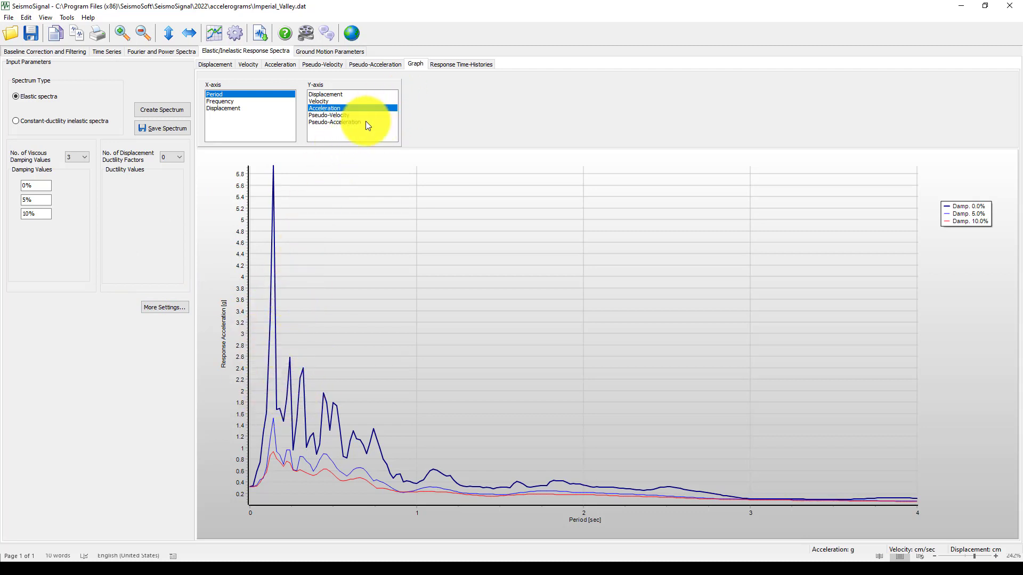
pyautogui.click(220, 101)
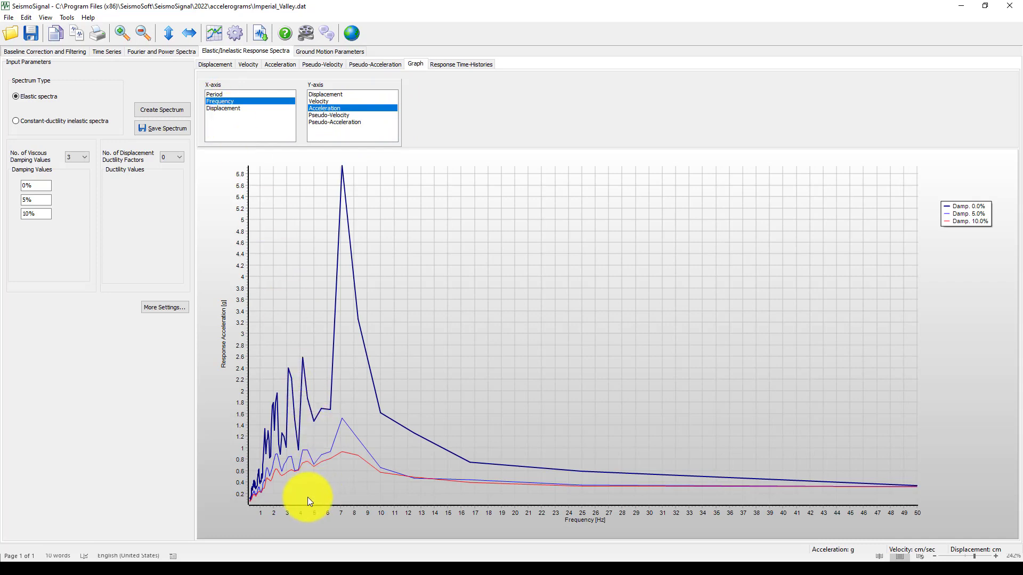
pyautogui.moveTo(538, 456)
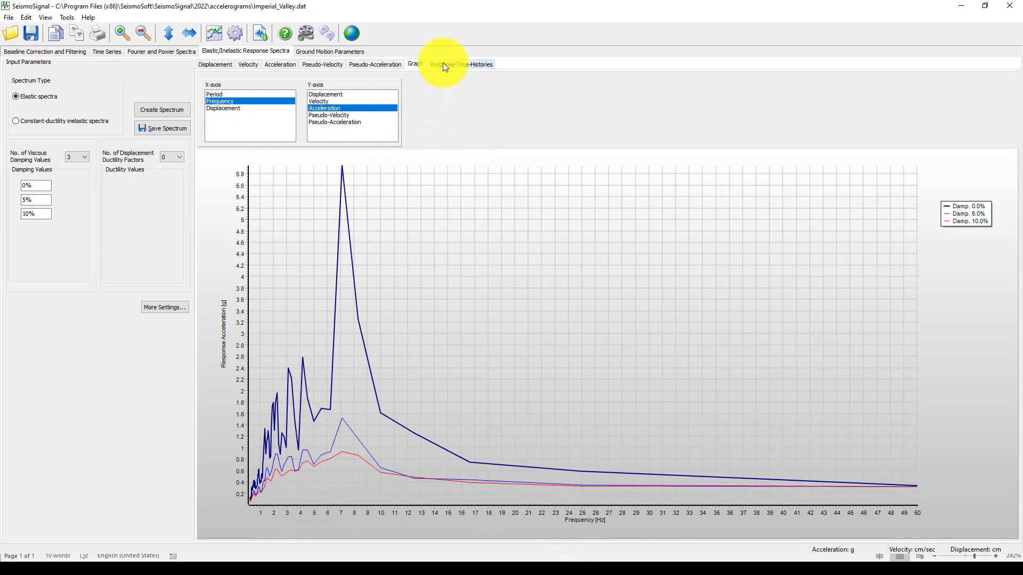
# Step: Check the SDOF period list on Response Time-Histories, then return to the period-based graph
pyautogui.click(462, 63)
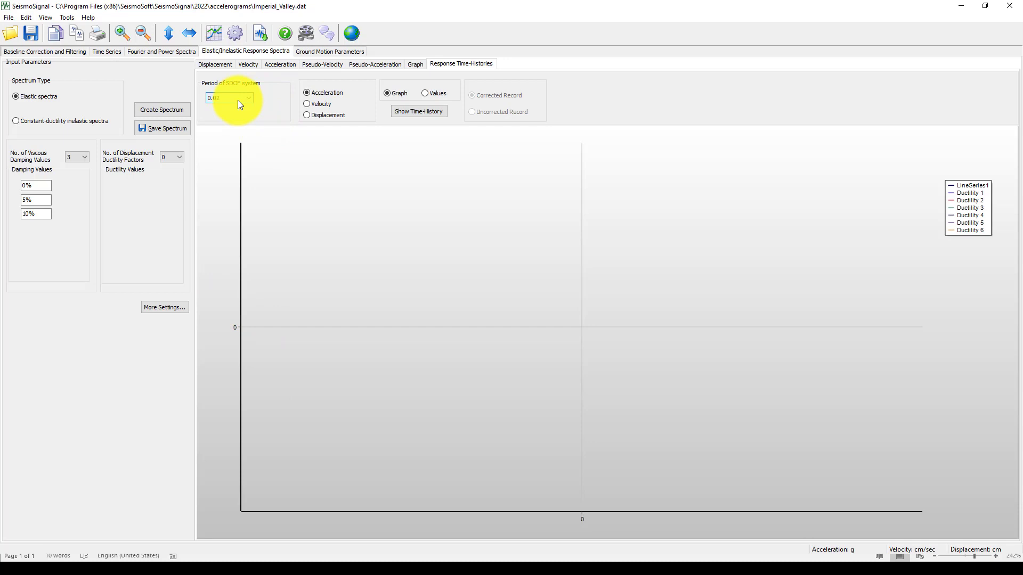
pyautogui.click(247, 98)
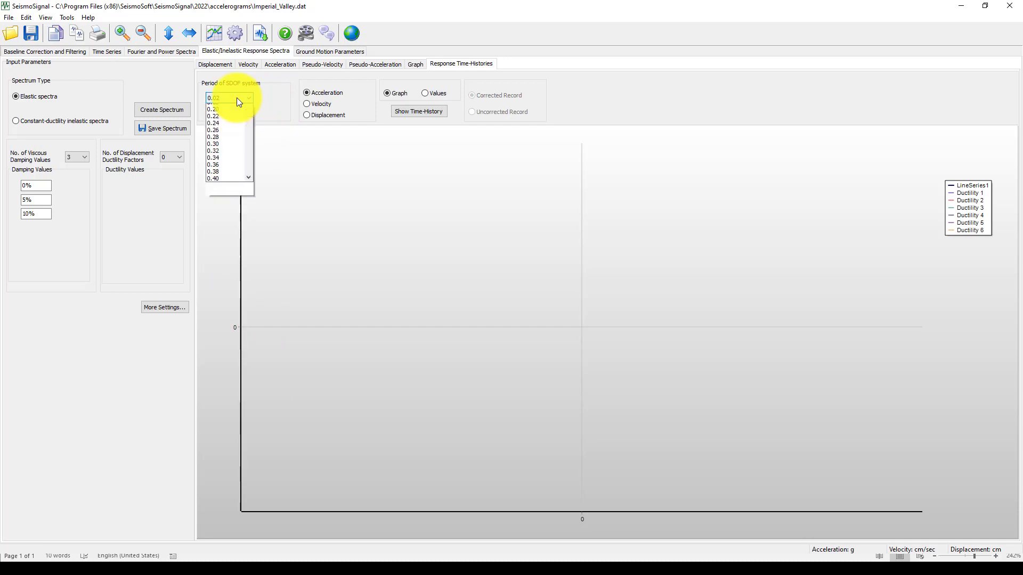
pyautogui.click(415, 63)
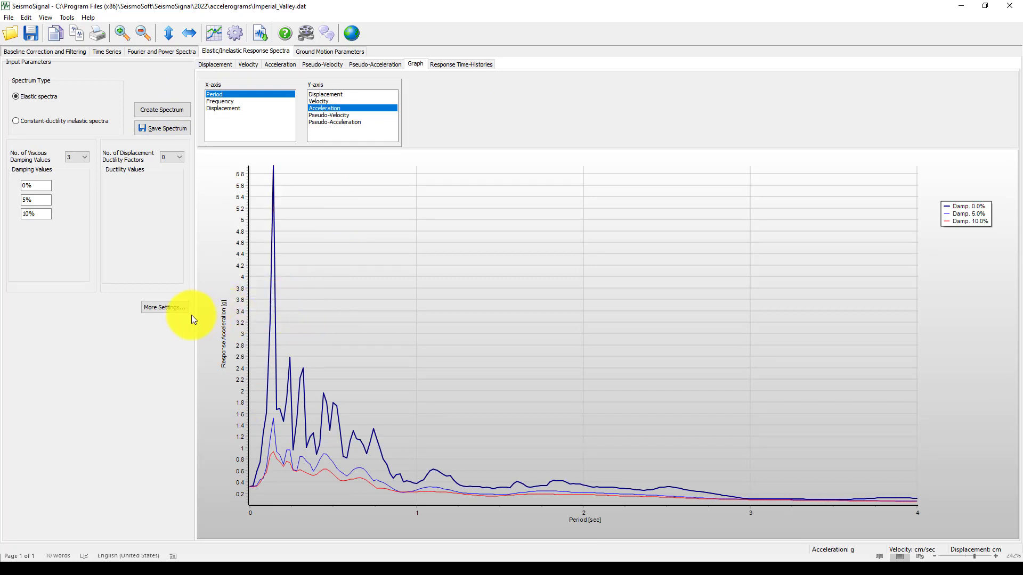
pyautogui.moveTo(150, 317)
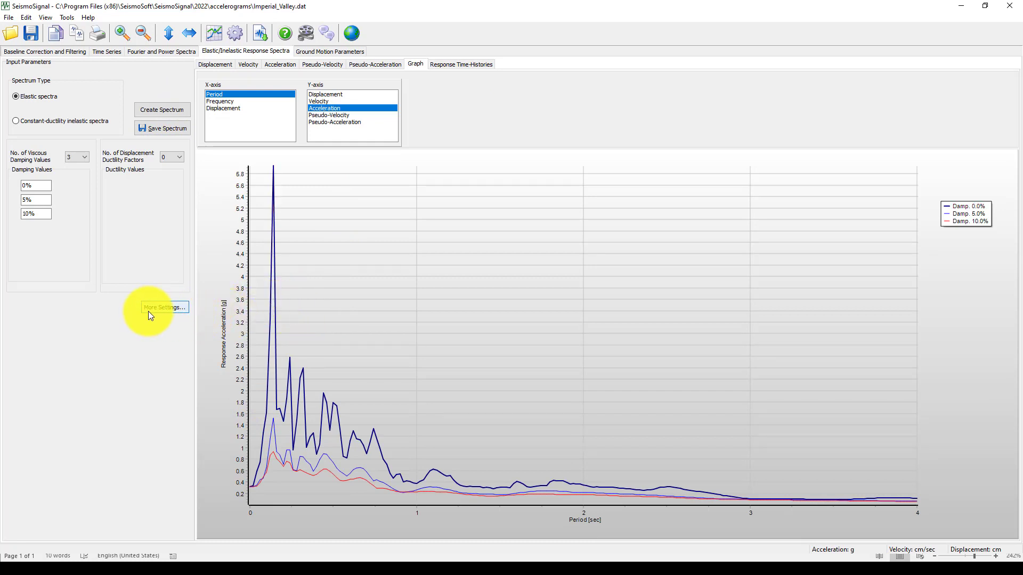
# Step: In More Settings, change the response spectra Max. Period from 4 to 6
pyautogui.click(165, 307)
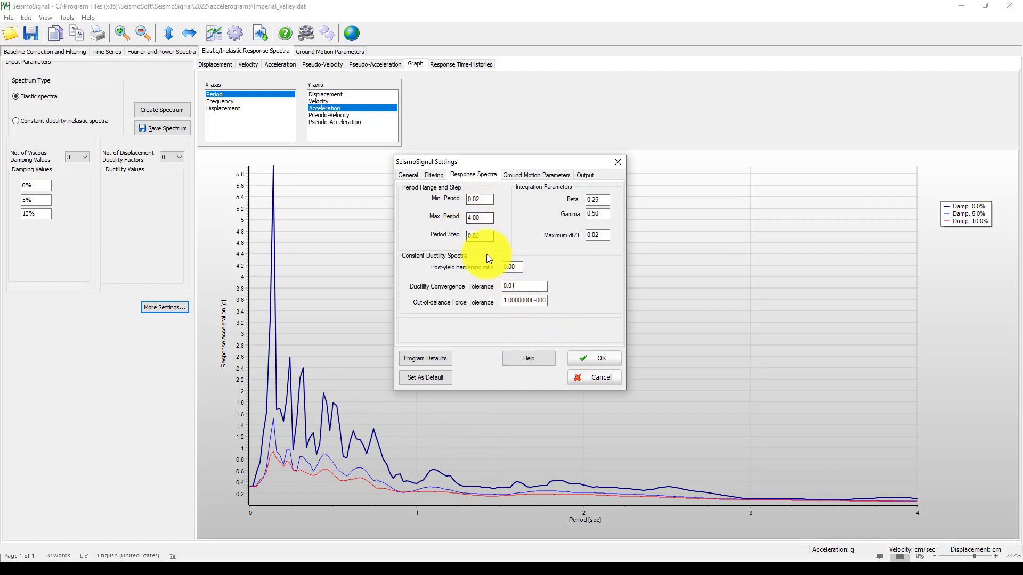
pyautogui.click(479, 217)
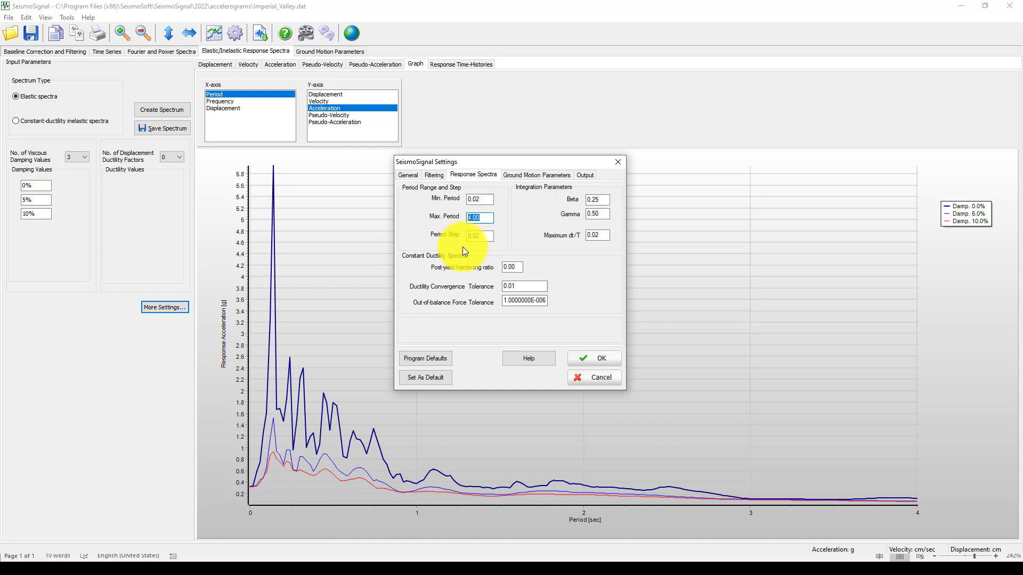
pyautogui.write('6')
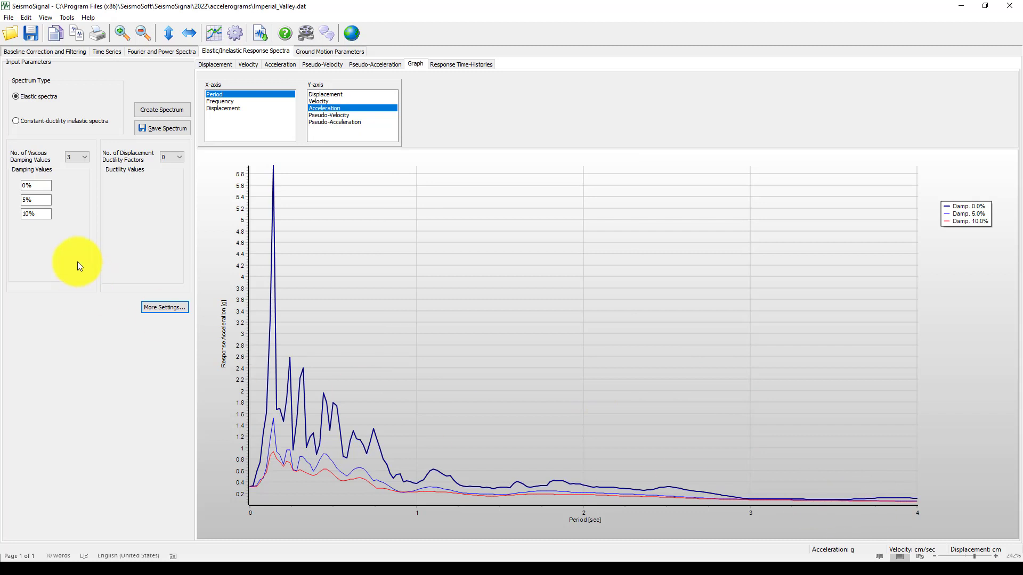
# Step: Recompute the spectra, glance at Response Time-Histories, and return to the 6 s acceleration graph
pyautogui.click(161, 109)
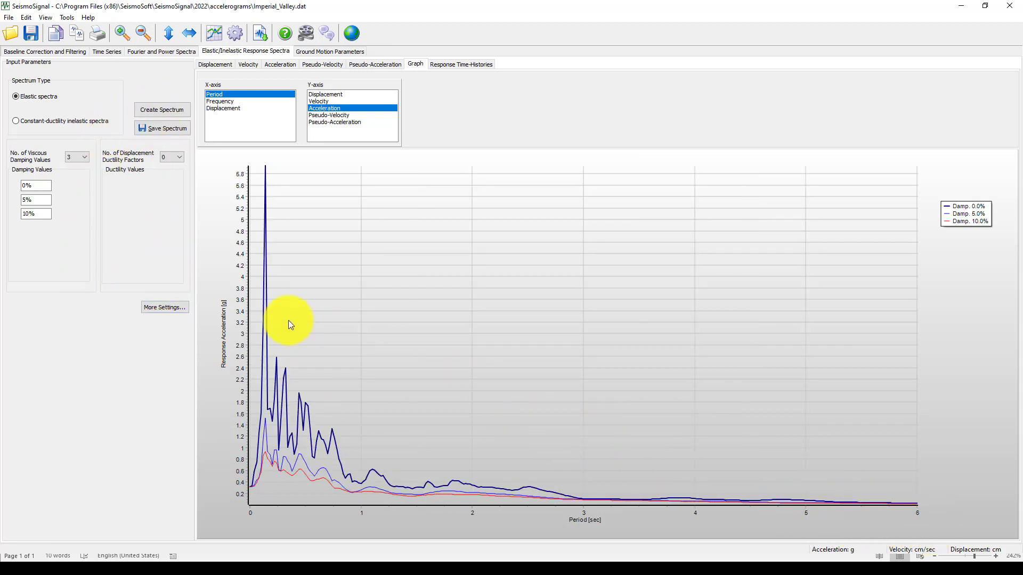
pyautogui.moveTo(256, 384)
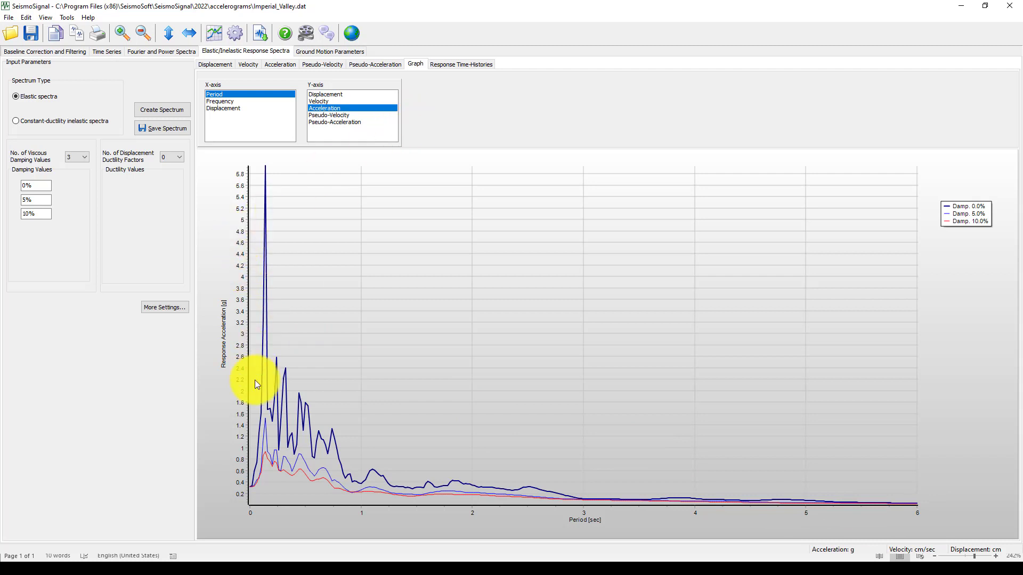
pyautogui.moveTo(698, 364)
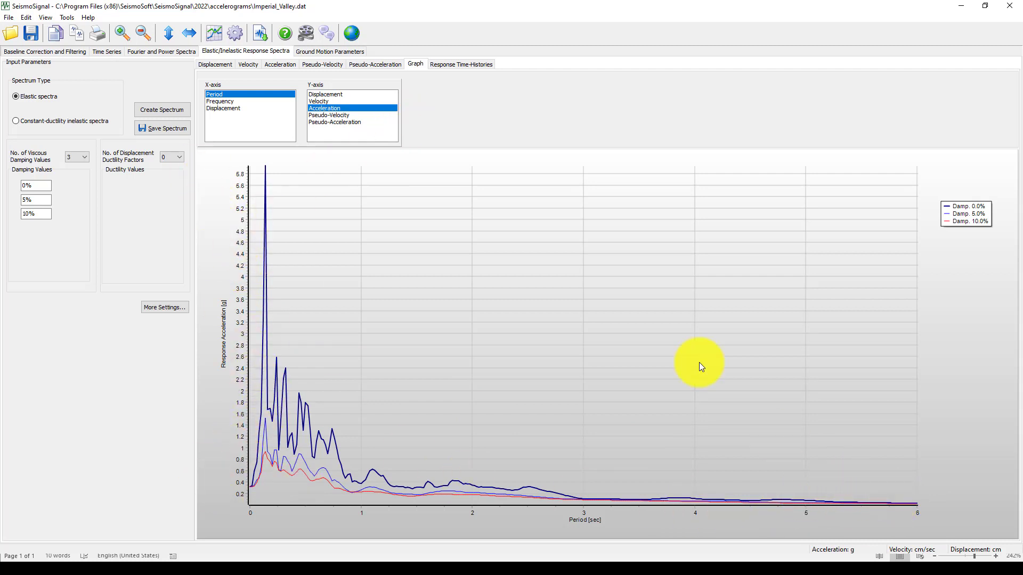
pyautogui.click(461, 64)
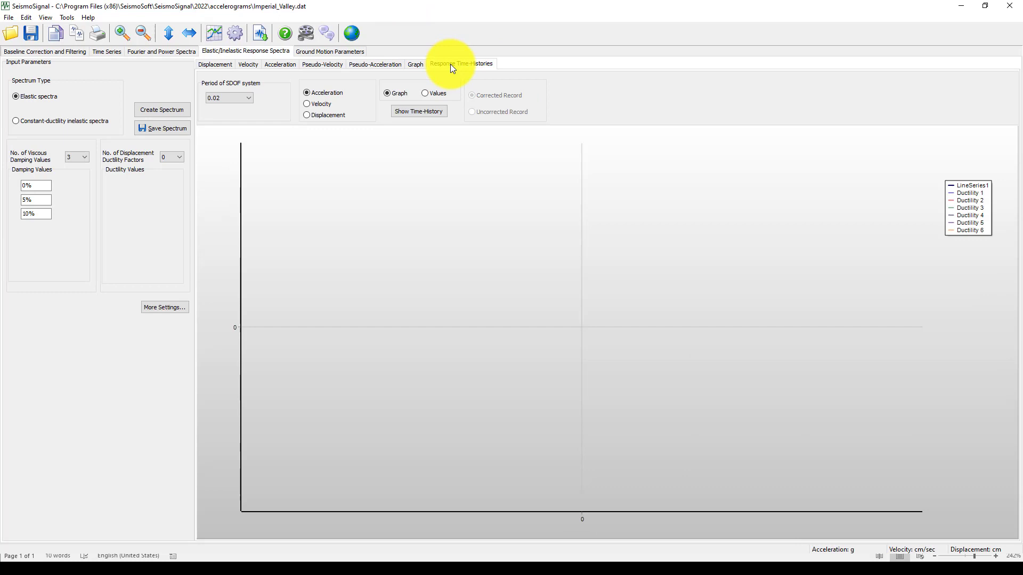
pyautogui.moveTo(416, 72)
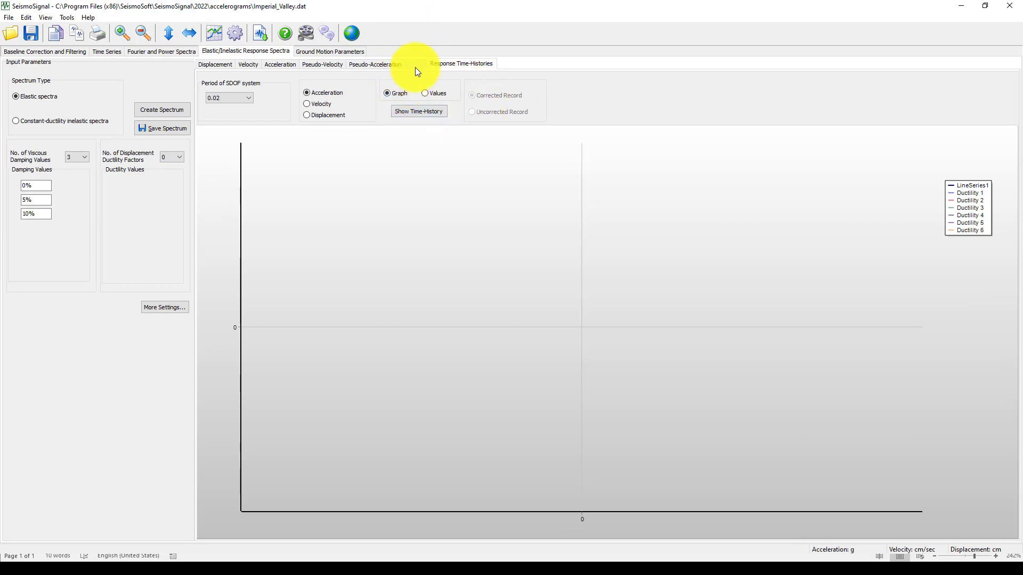
pyautogui.click(415, 63)
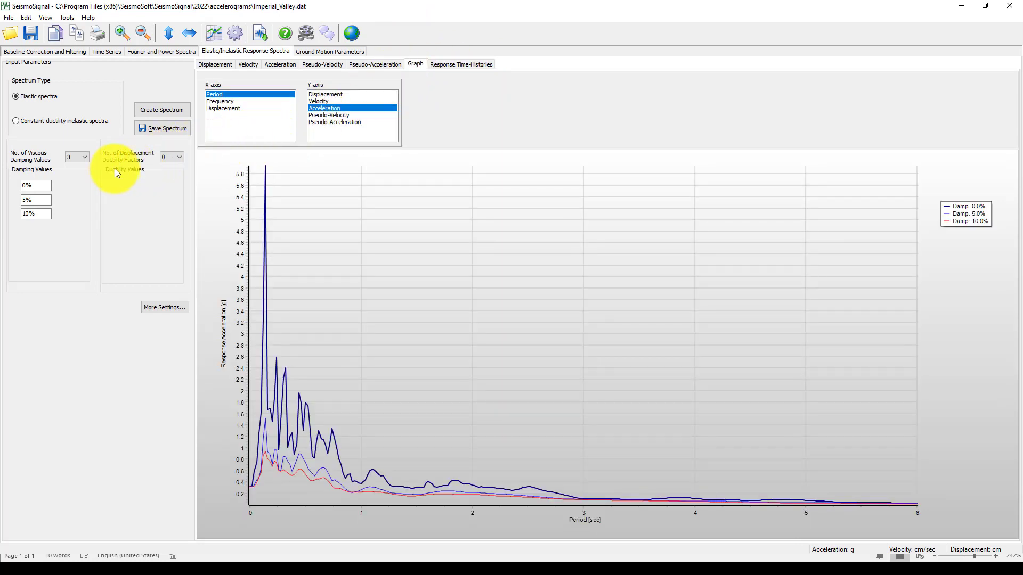
pyautogui.moveTo(218, 216)
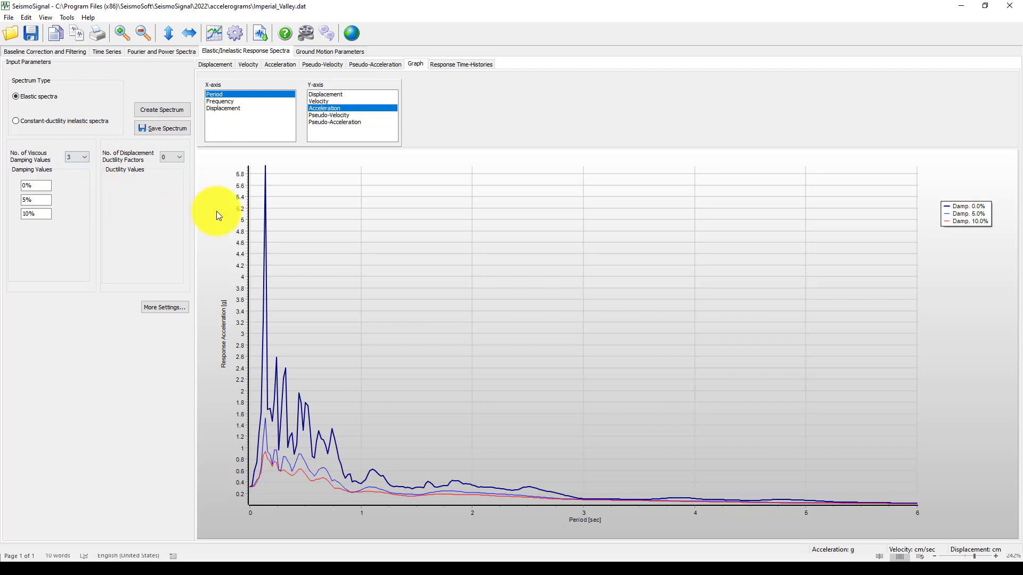
pyautogui.moveTo(224, 192)
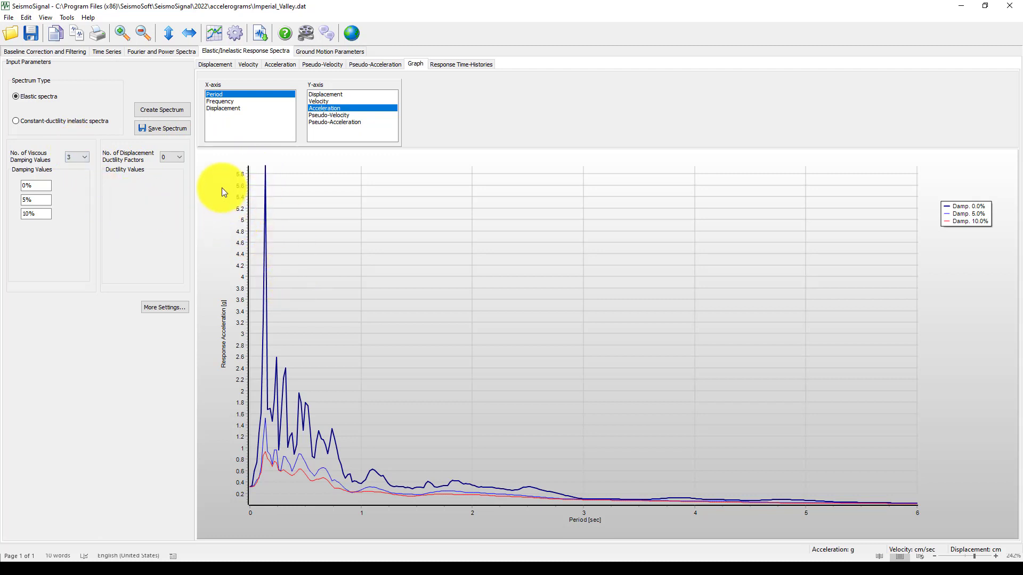
# Step: Open the Velocity table listing spectrum values by period for 0%, 5% and 10% damping
pyautogui.rightClick(223, 191)
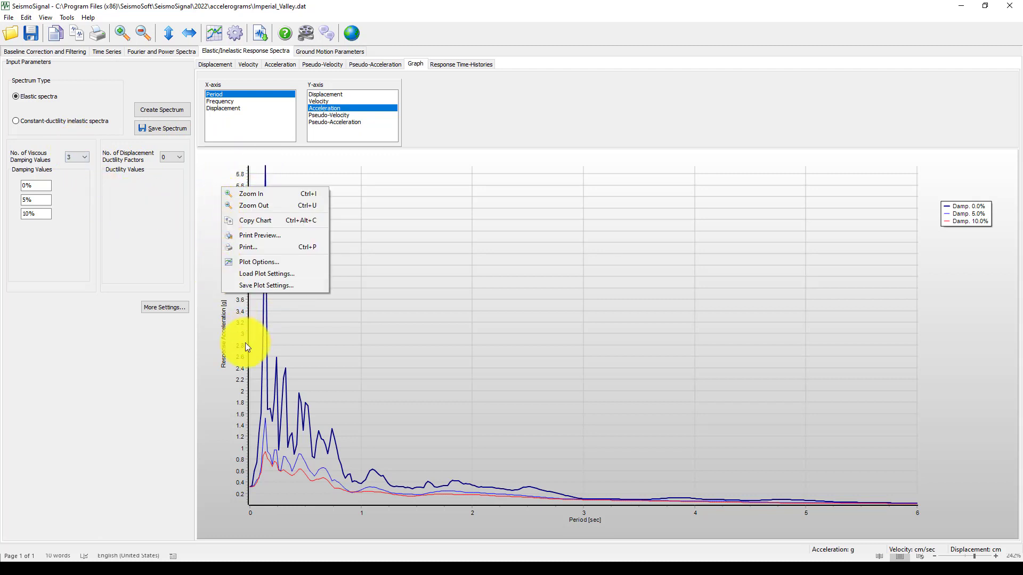
pyautogui.moveTo(235, 323)
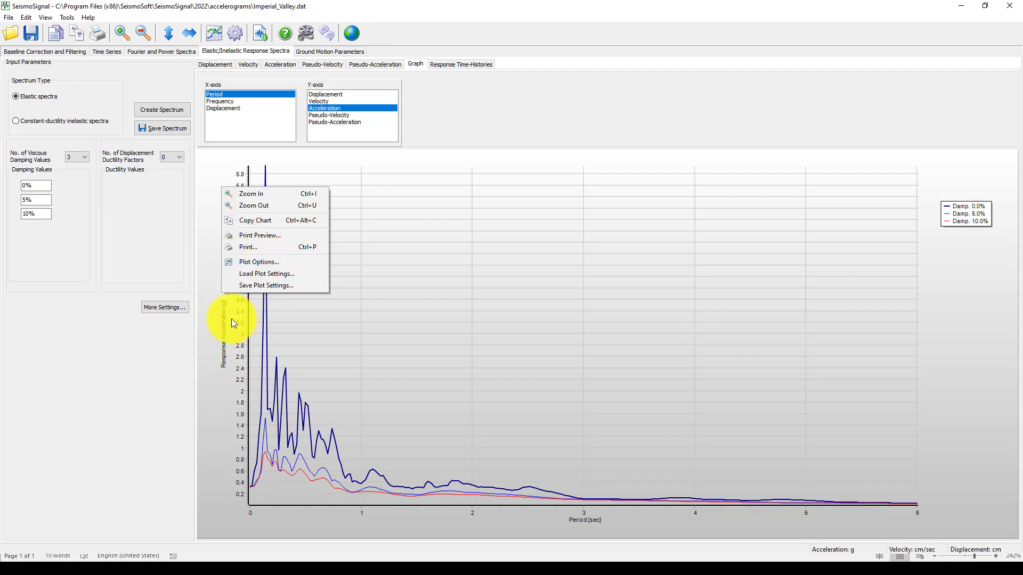
pyautogui.moveTo(211, 185)
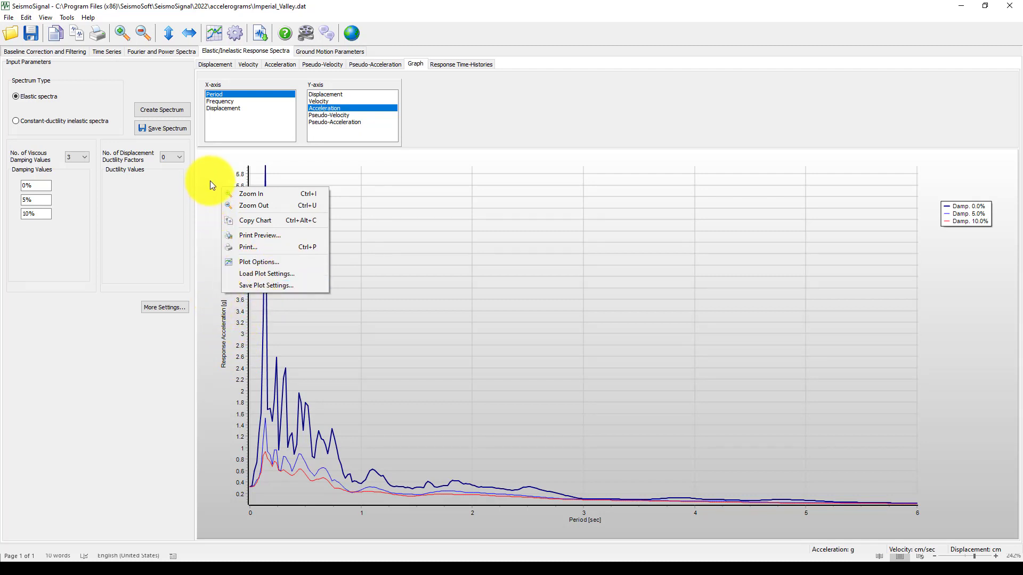
pyautogui.click(427, 421)
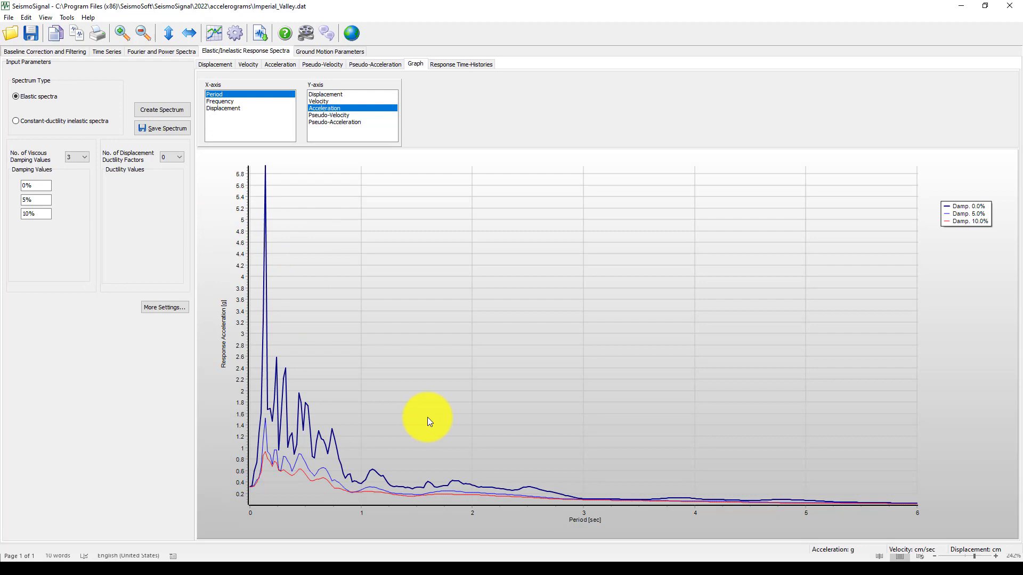
pyautogui.moveTo(351, 288)
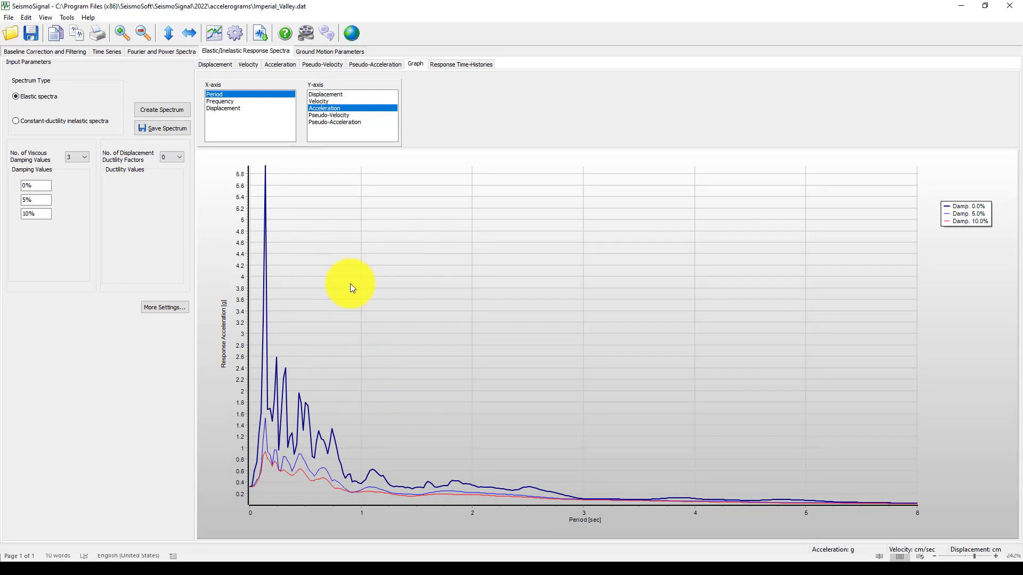
pyautogui.moveTo(325, 289)
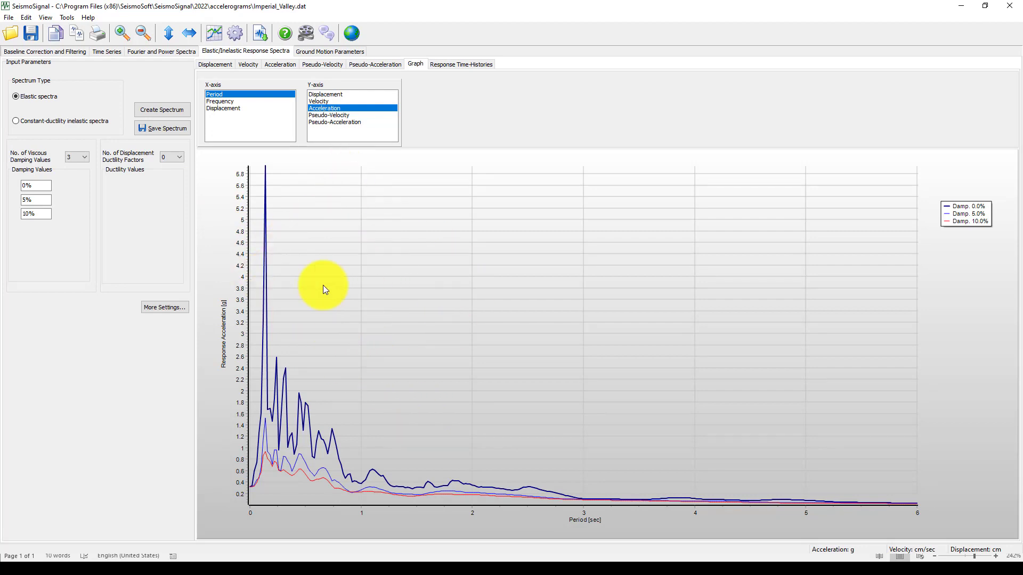
pyautogui.moveTo(313, 32)
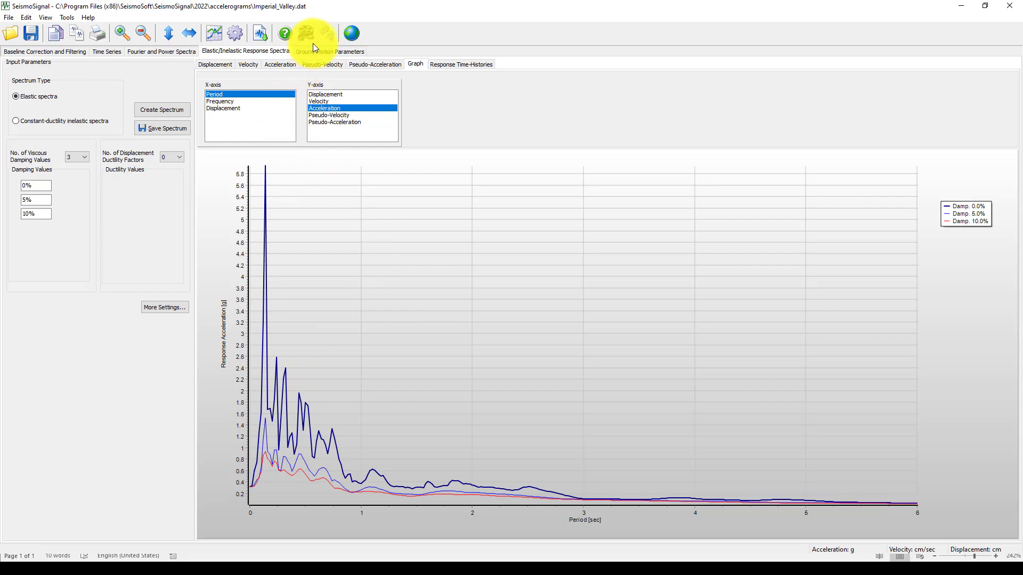
pyautogui.moveTo(250, 235)
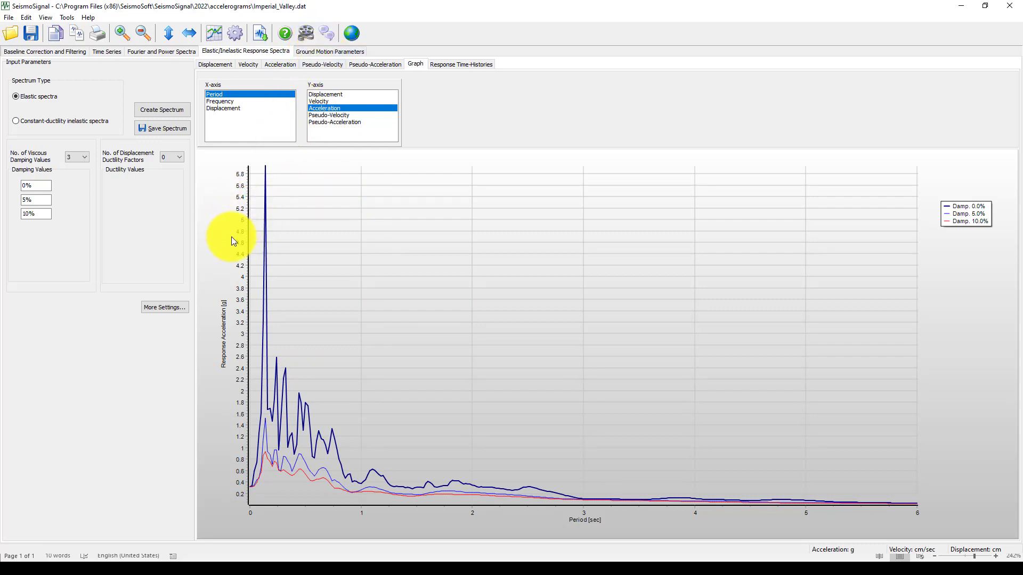
pyautogui.moveTo(275, 323)
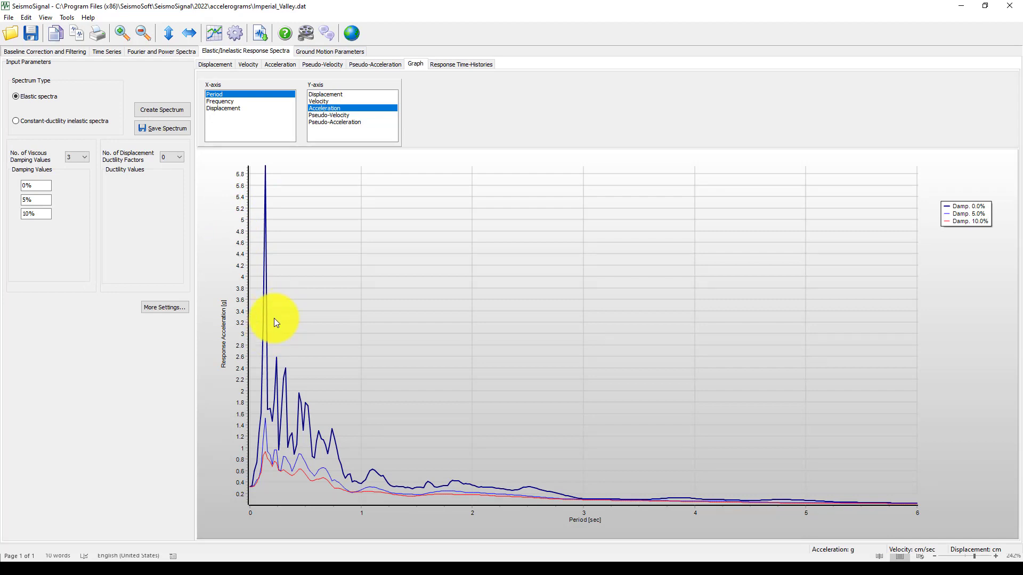
pyautogui.moveTo(352, 266)
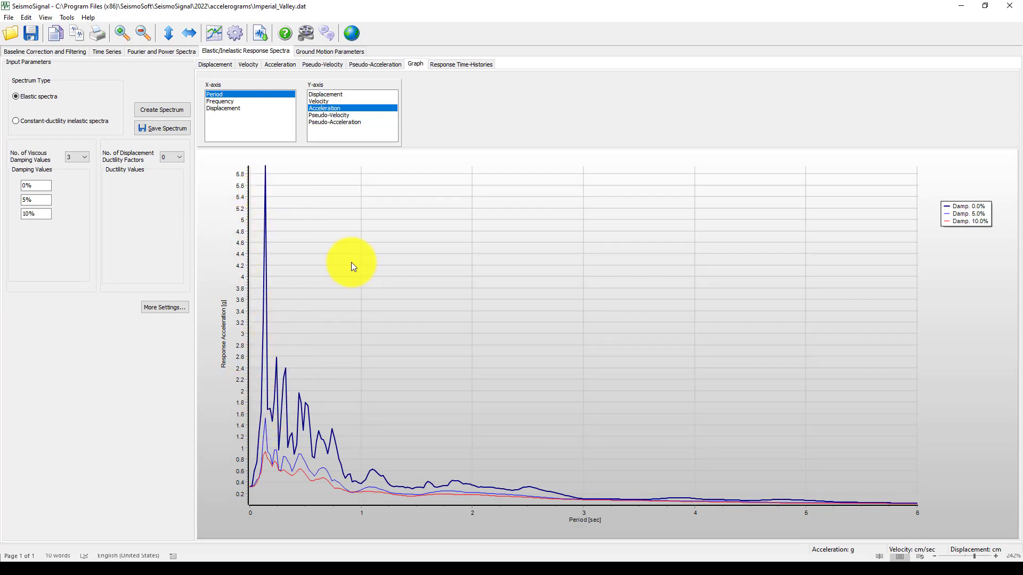
pyautogui.moveTo(334, 69)
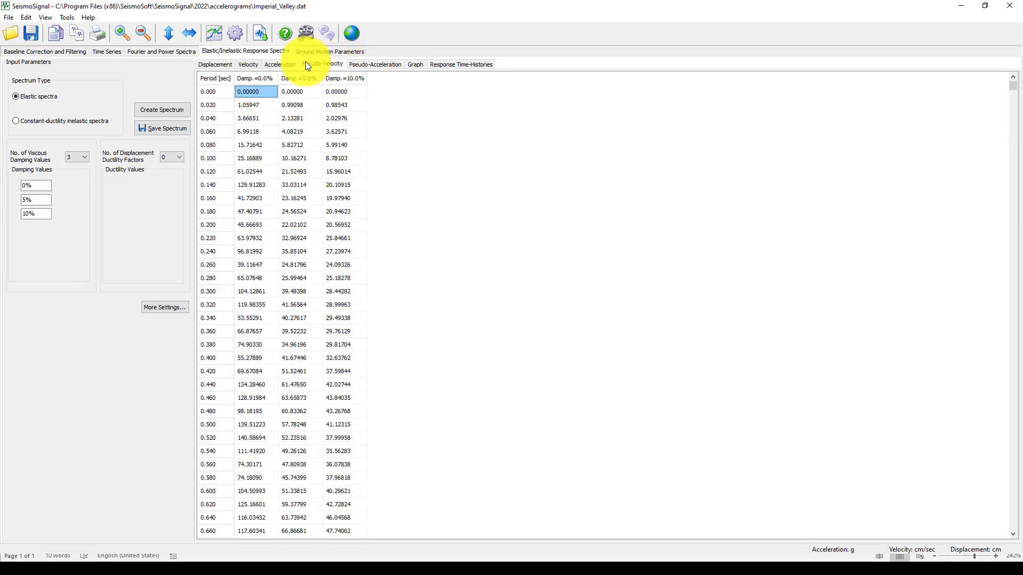
pyautogui.click(248, 64)
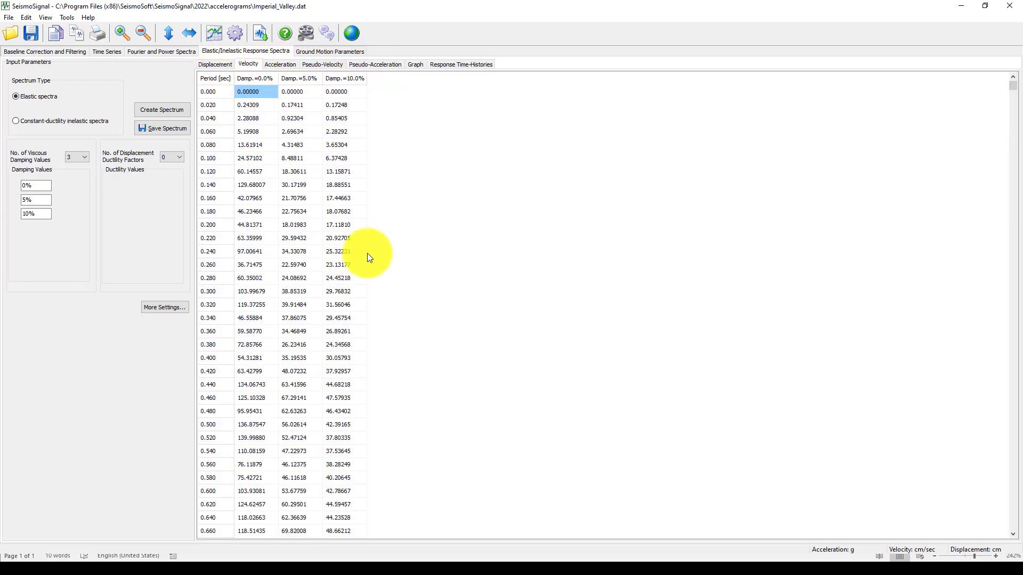
pyautogui.moveTo(944, 546)
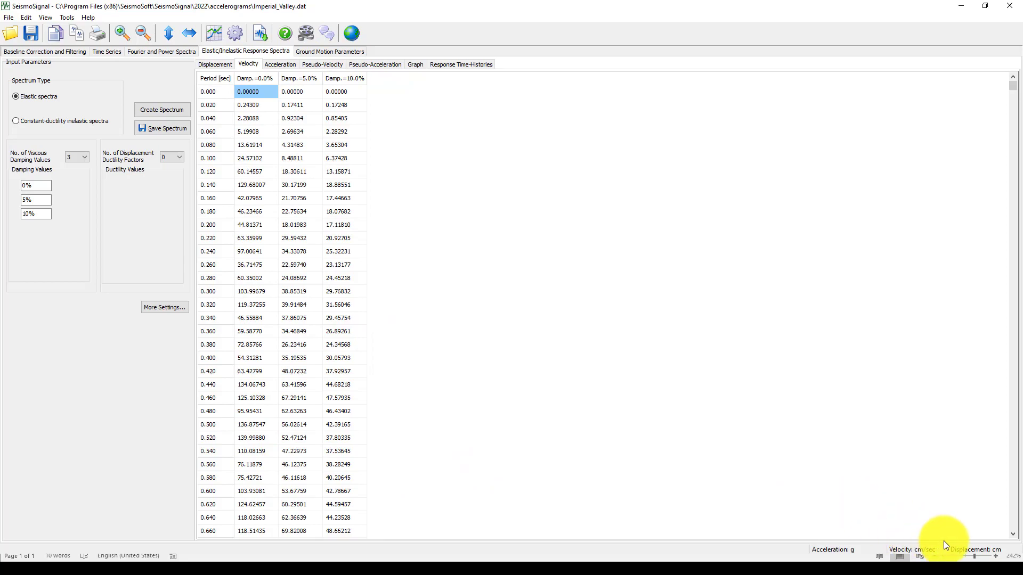